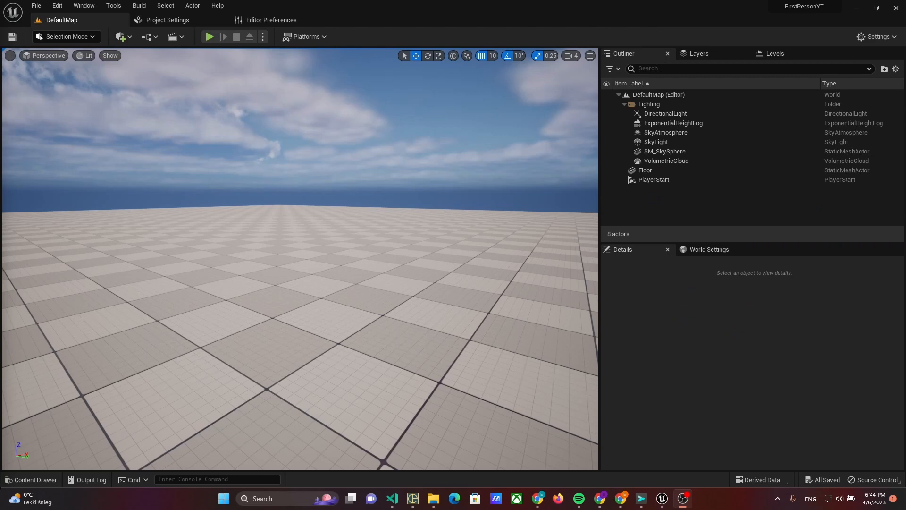
- Create a new folder named UI inside _Game from the Content Drawer and open it
click(28, 330)
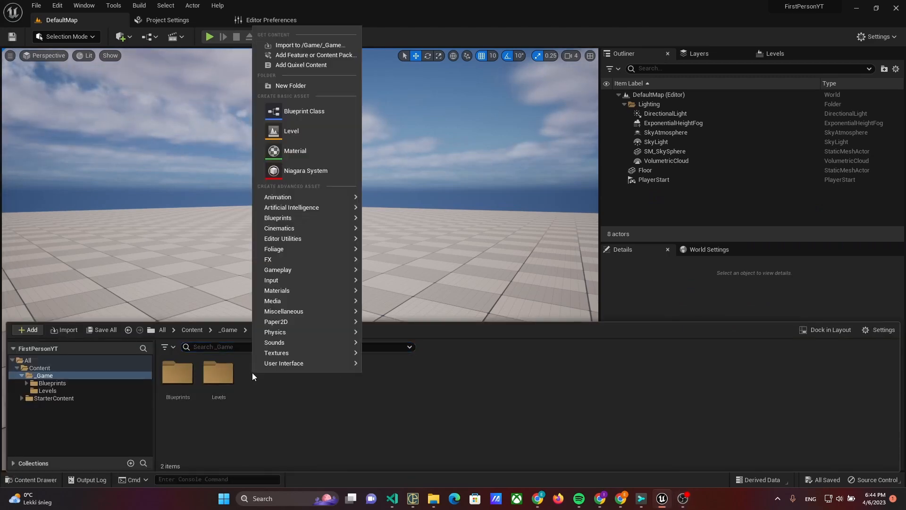
mouse_move(305, 85)
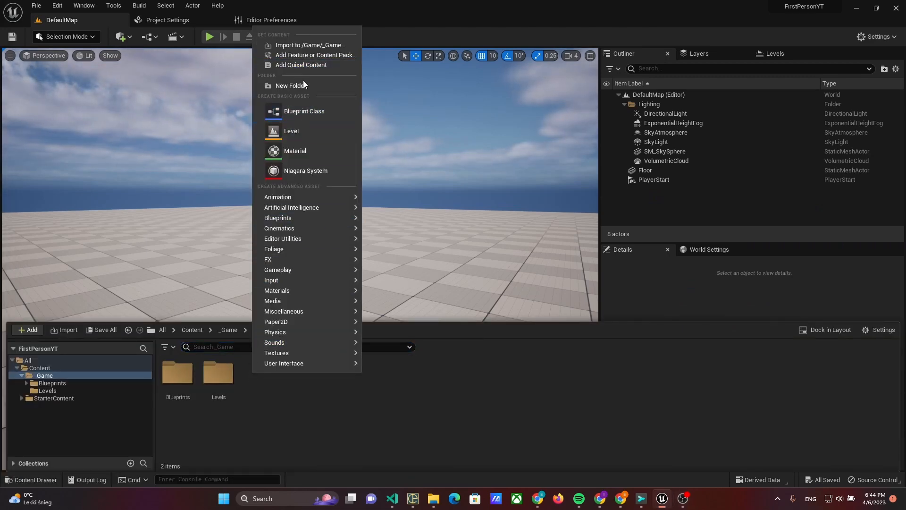
click(290, 85)
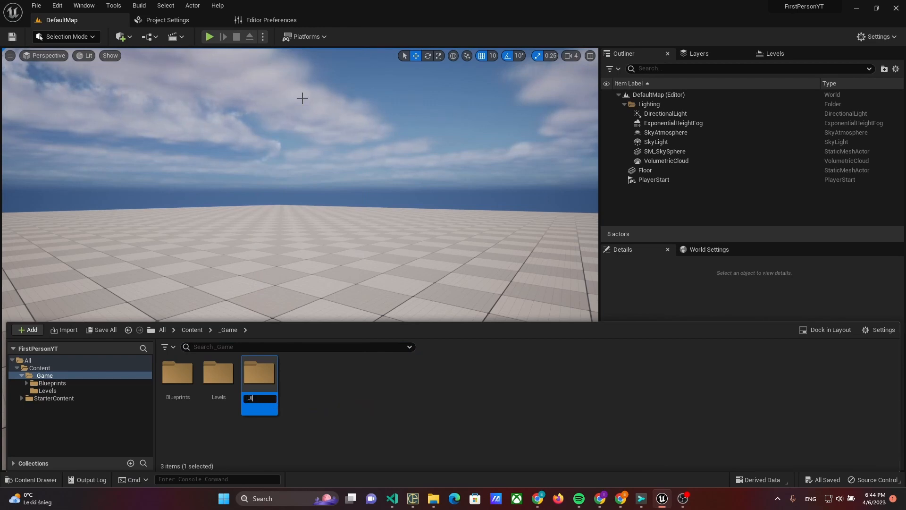
key(Return)
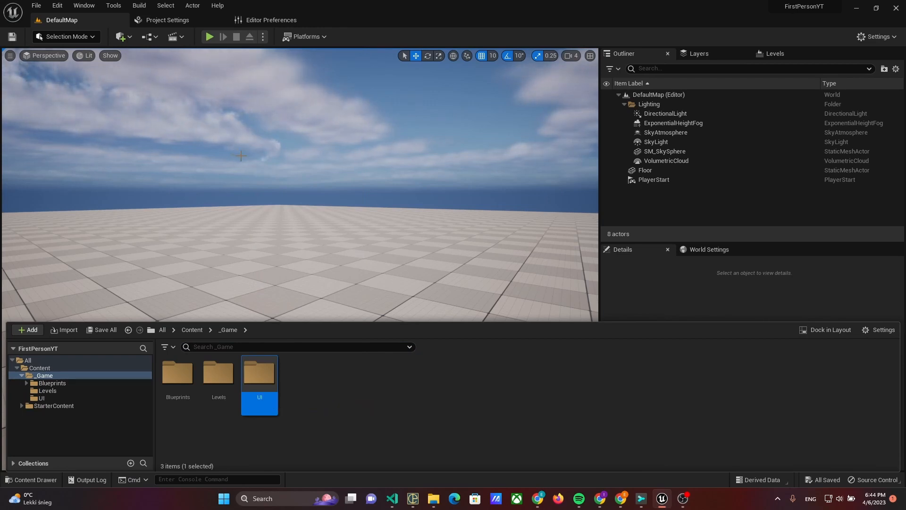
mouse_move(178, 373)
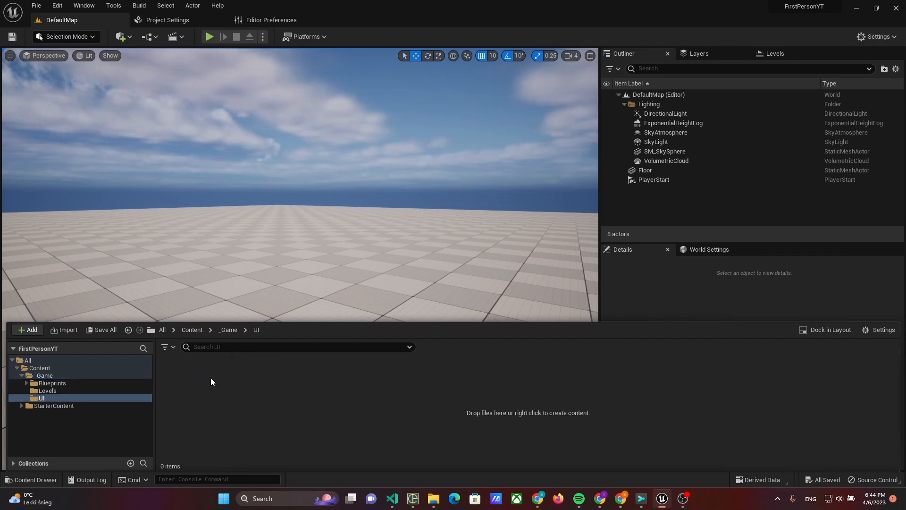
- Add a User Widget-based widget blueprint named W_SensitivitySettings in the UI folder
right_click(211, 382)
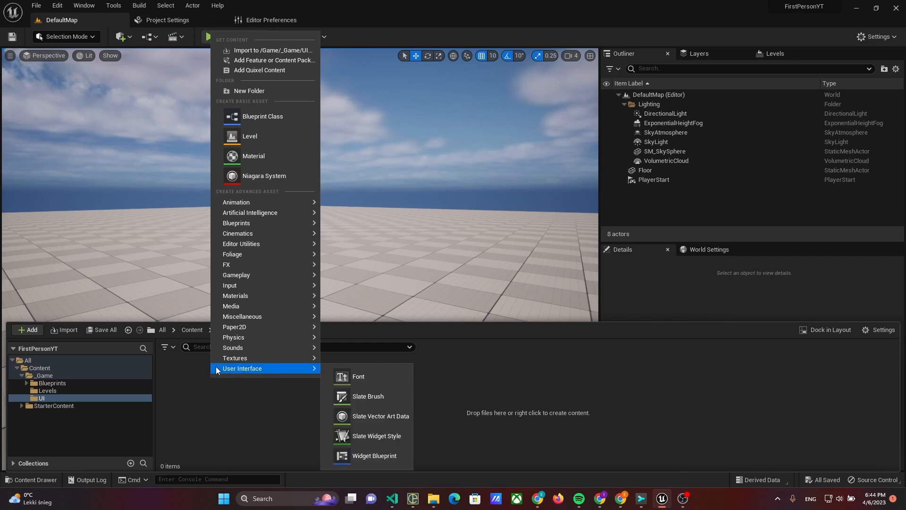
mouse_move(373, 455)
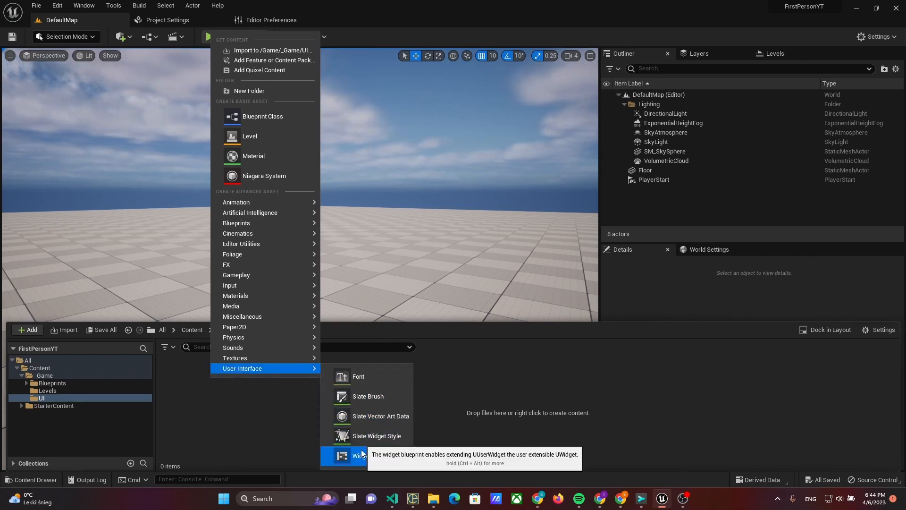
mouse_move(287, 372)
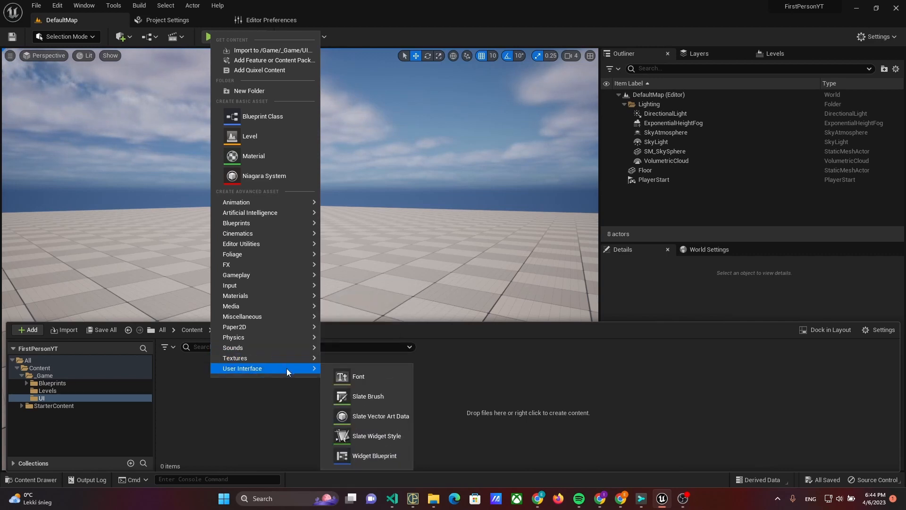
click(373, 454)
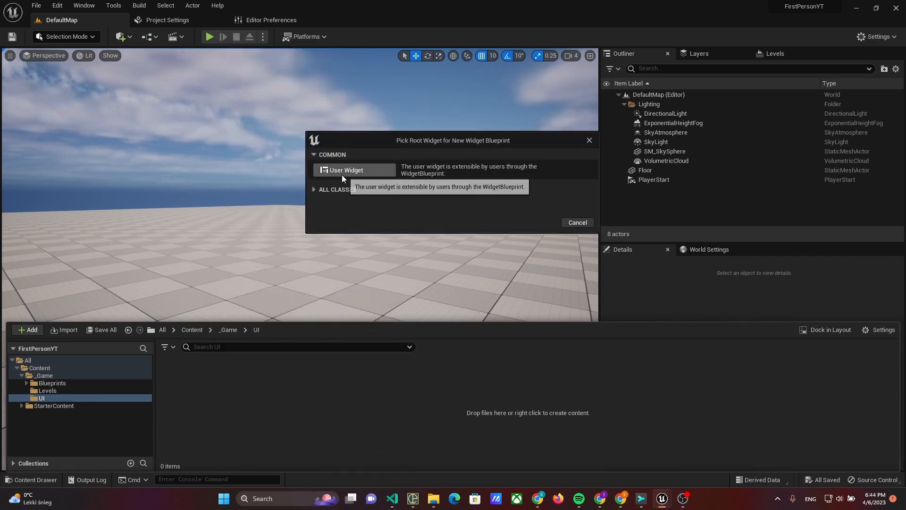
click(346, 170)
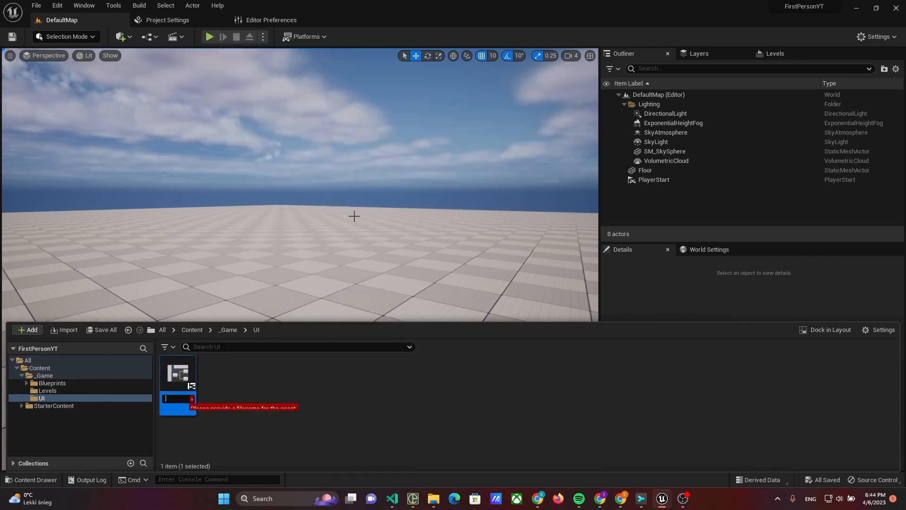
text(W.)
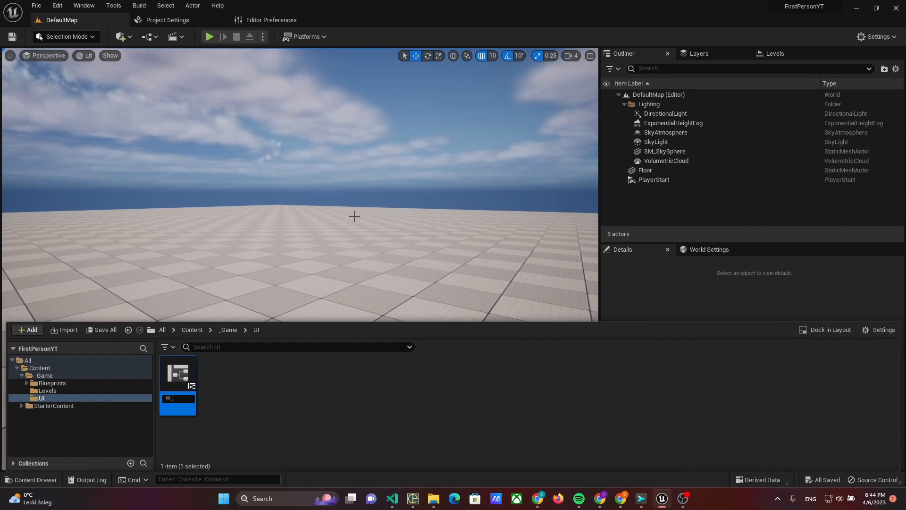
text(SensitivitySettings)
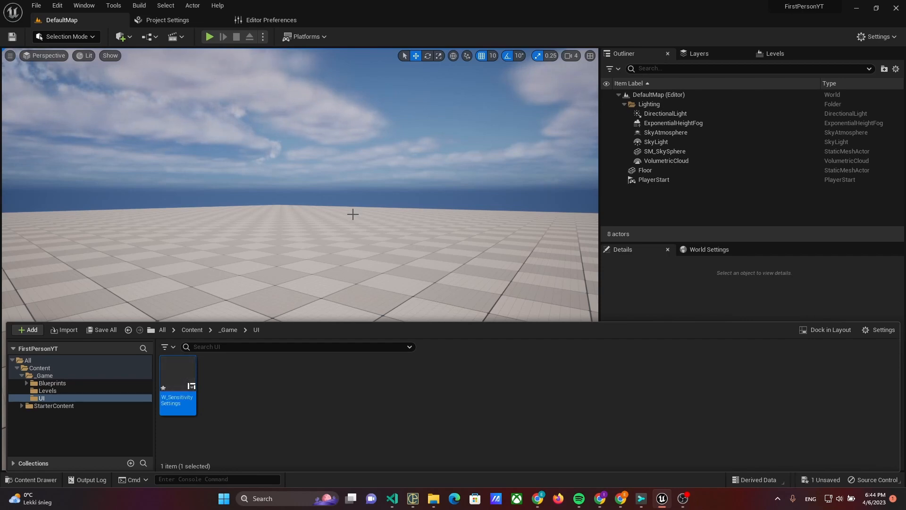
mouse_move(177, 384)
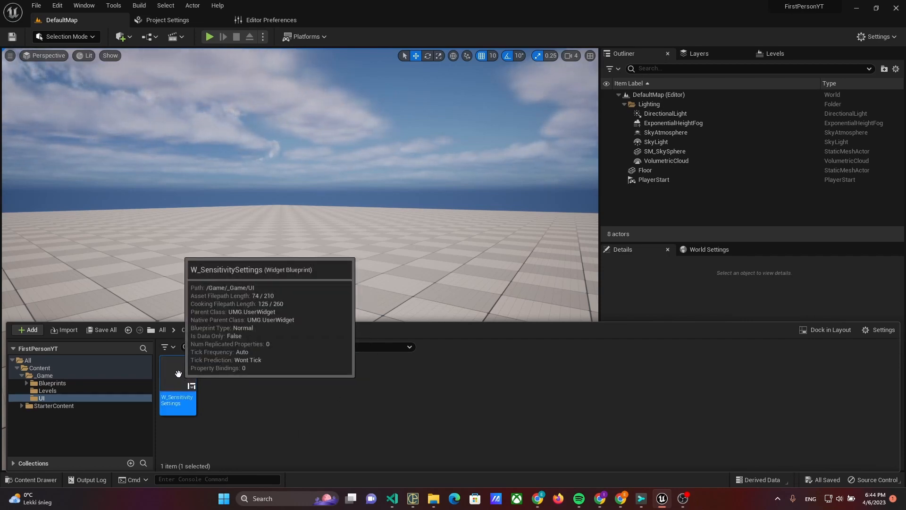
- Add a Canvas Panel to W_SensitivitySettings and place an enlarged Slider on it
double_click(177, 400)
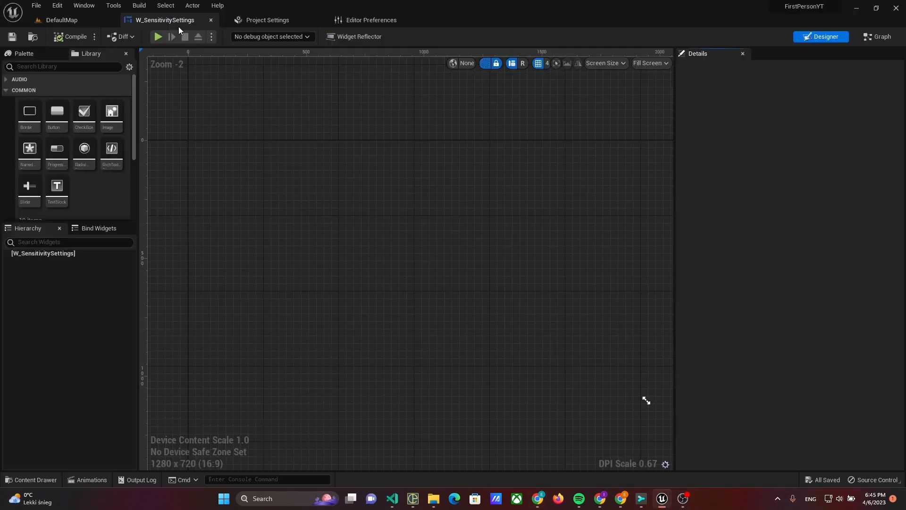
click(174, 20)
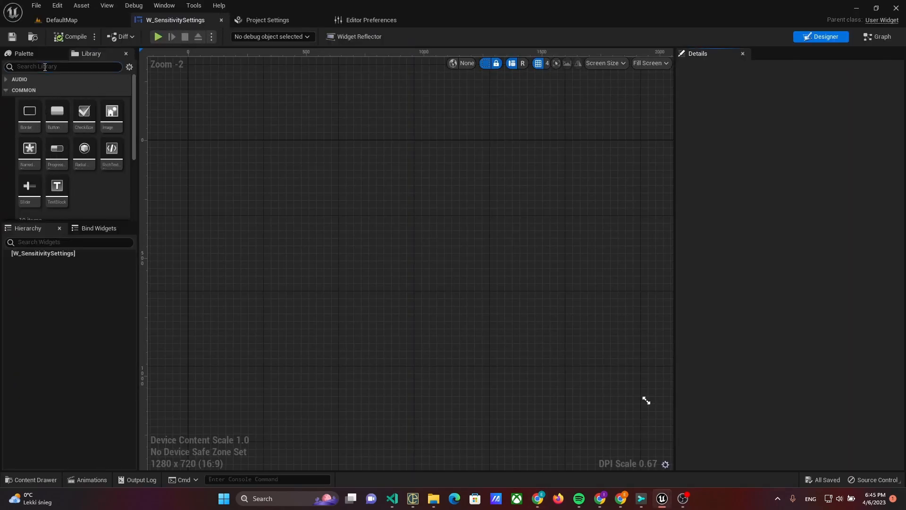
text(can)
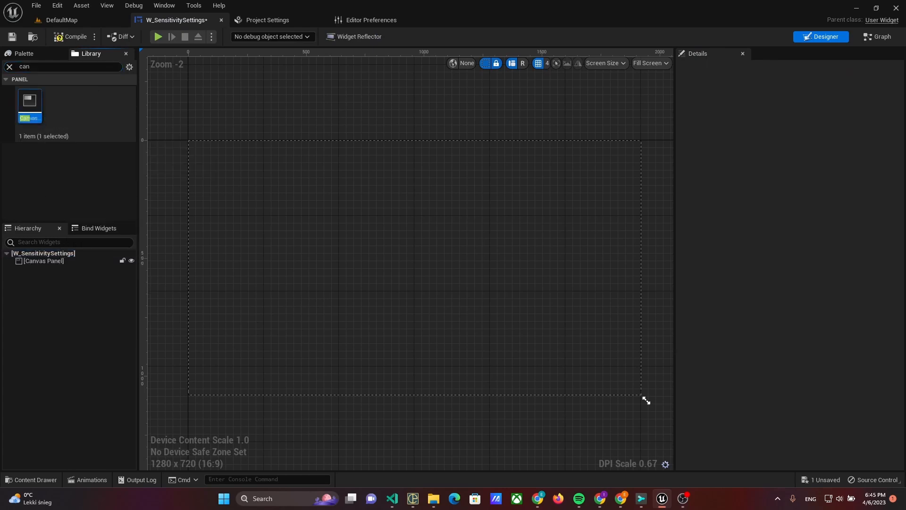
click(63, 66)
text(slider)
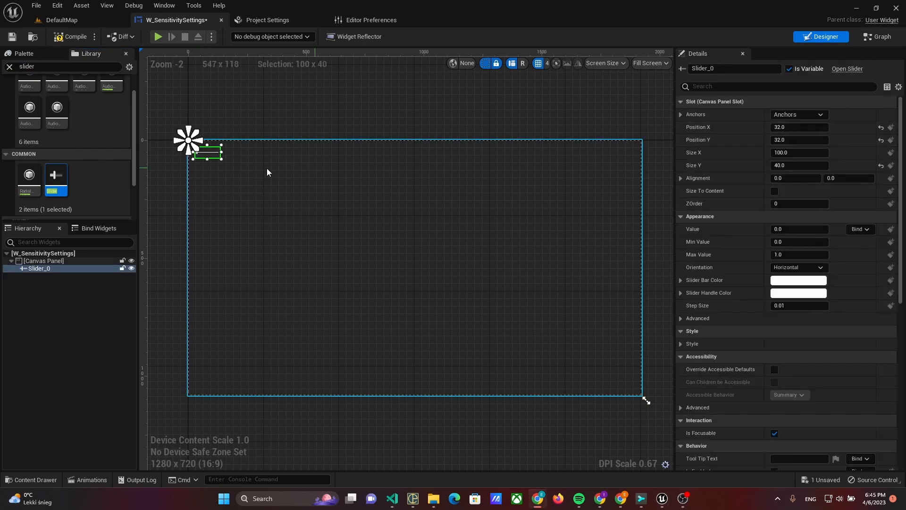
drag(223, 159, 287, 184)
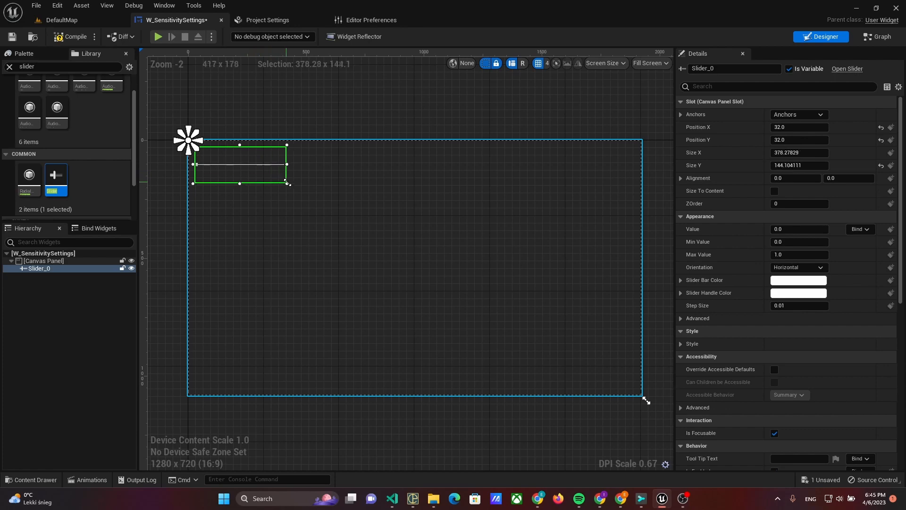
drag(286, 166, 293, 166)
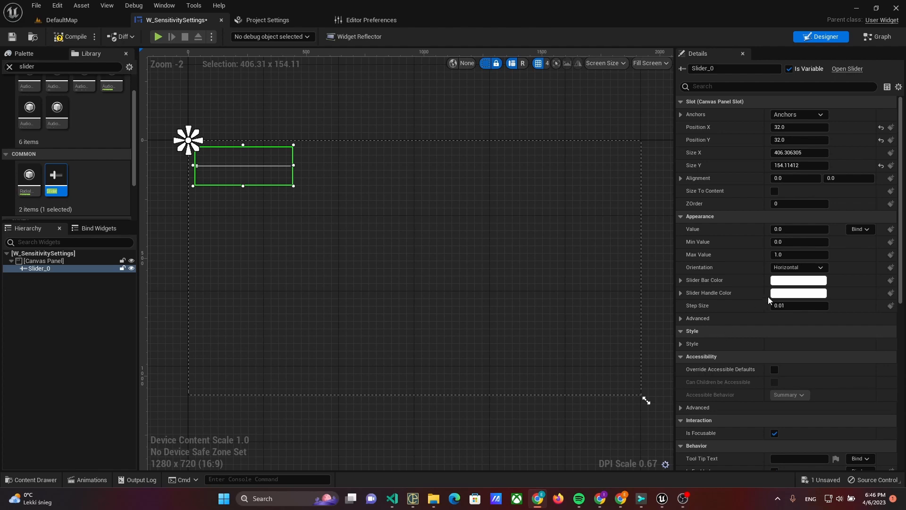
- Set the slider's Min Value to 1, Max Value to 50 and Value to 1
click(798, 242)
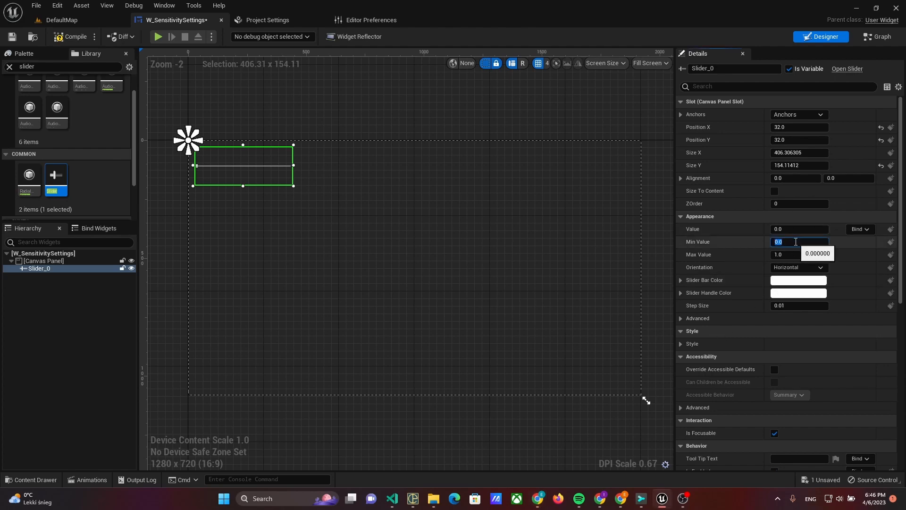
text(1)
click(800, 254)
text(50)
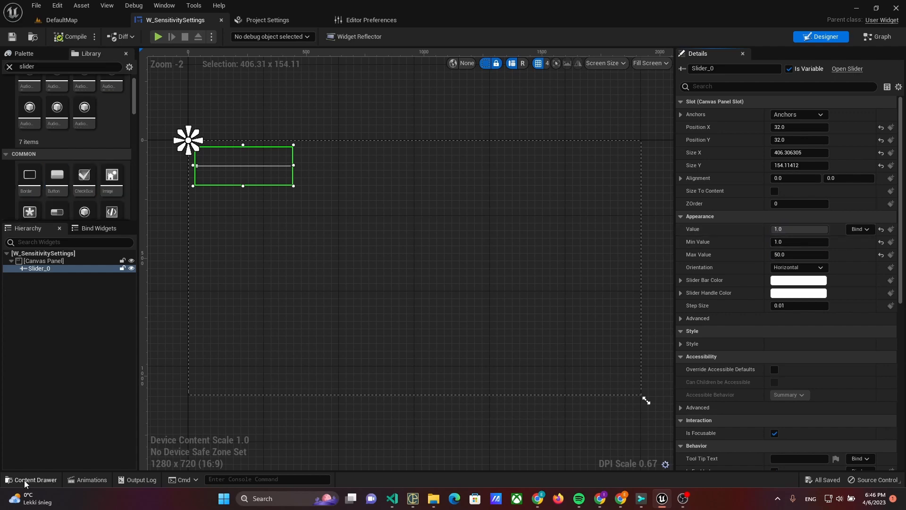
- Add an Input Action named IA_Pause in Blueprints > Inputs
click(32, 483)
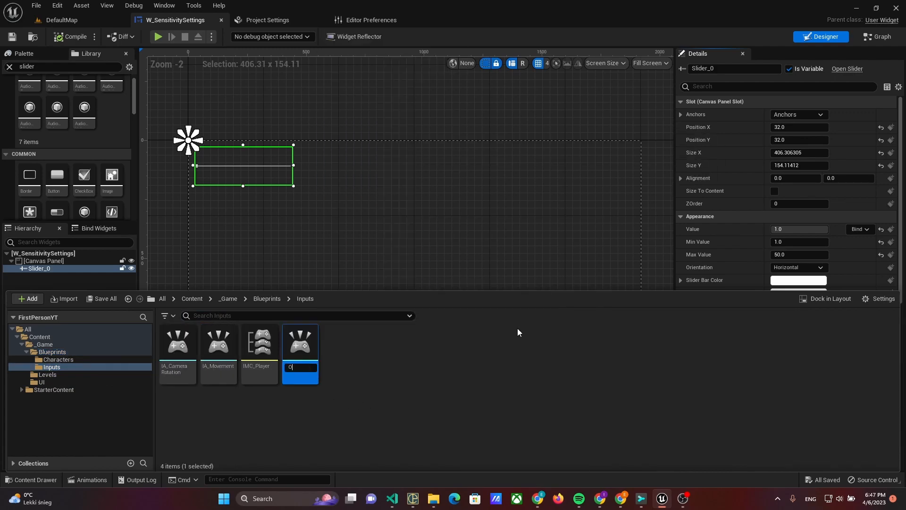
text(IA_Pause)
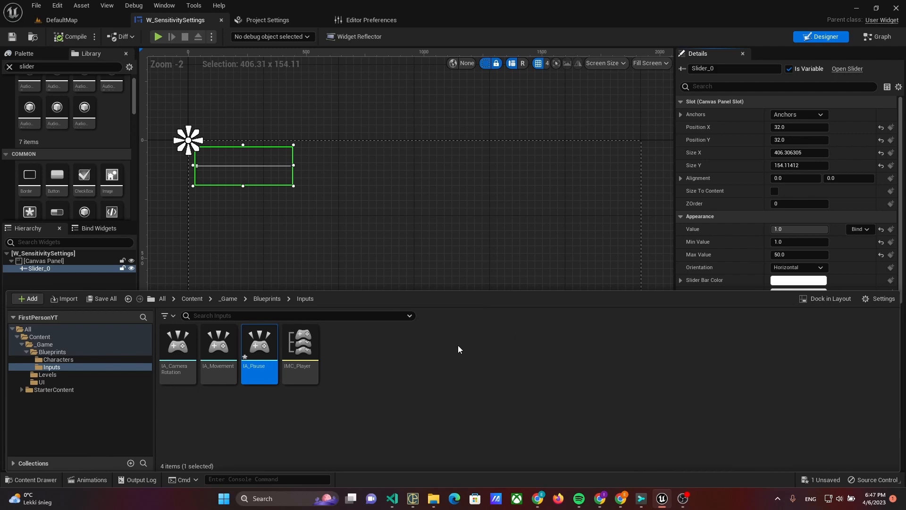
- Enable Trigger when Paused on IA_Pause and save it
double_click(258, 341)
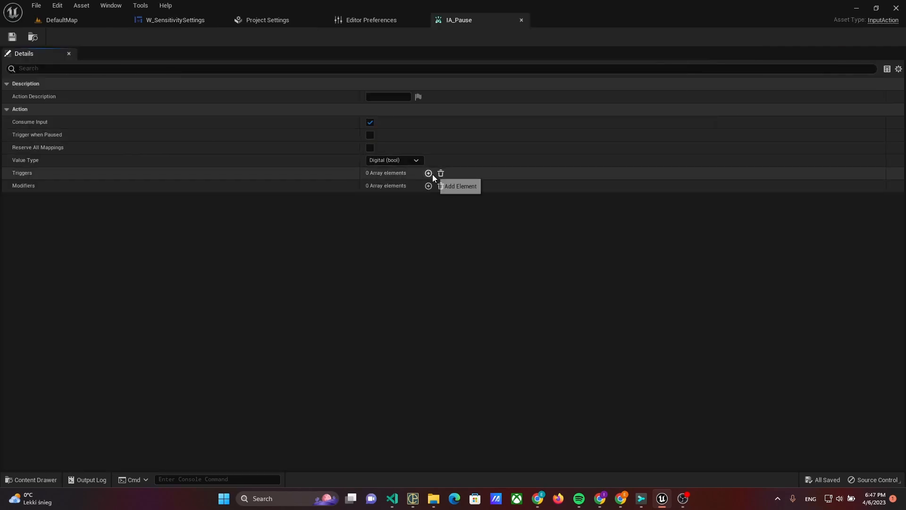
mouse_move(37, 138)
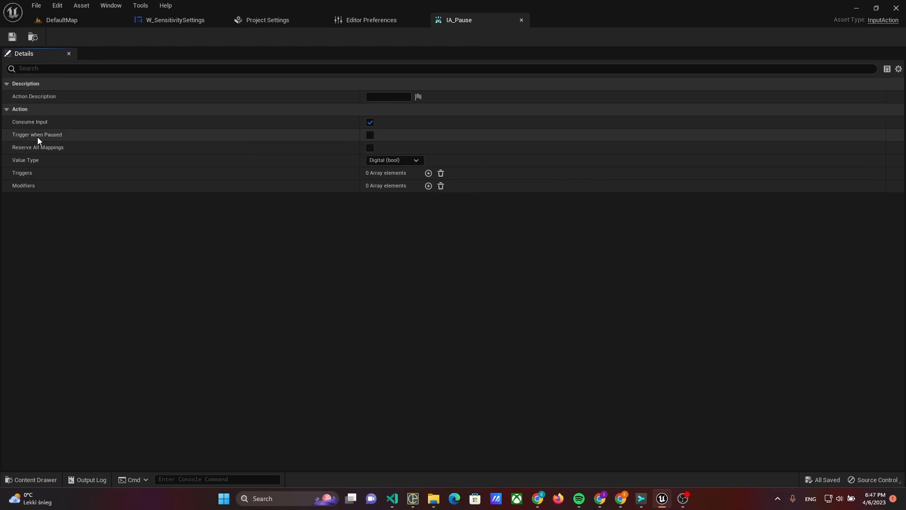
click(370, 135)
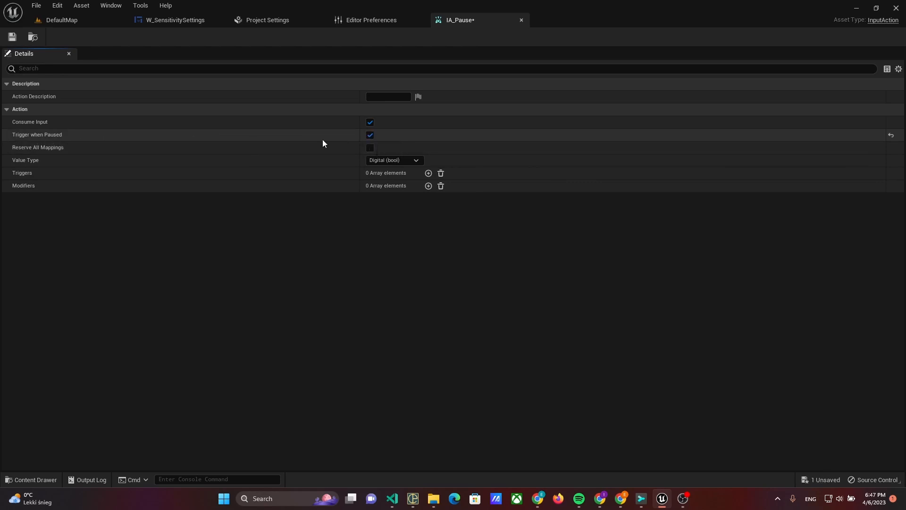
click(370, 135)
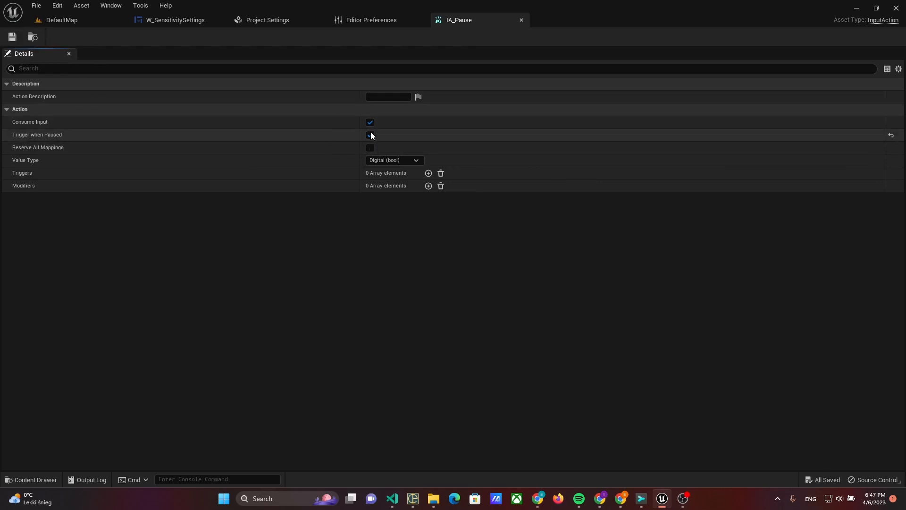
click(370, 135)
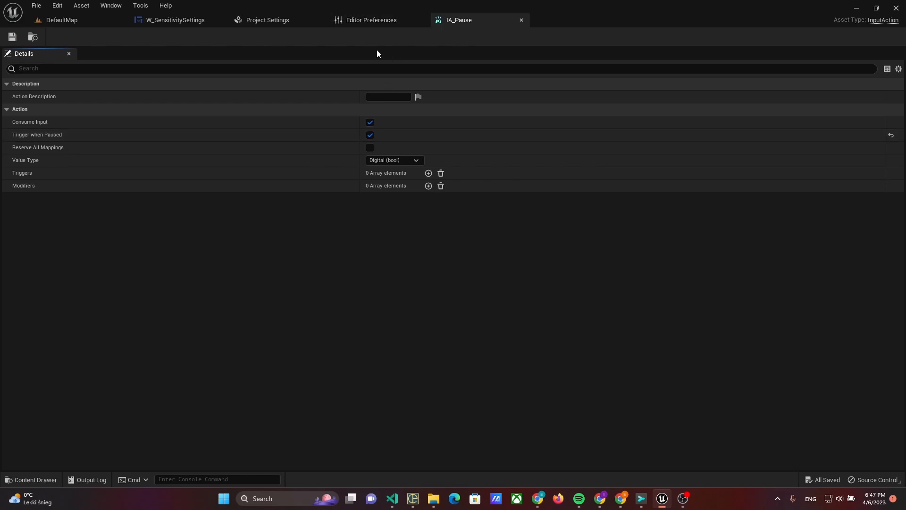
click(35, 479)
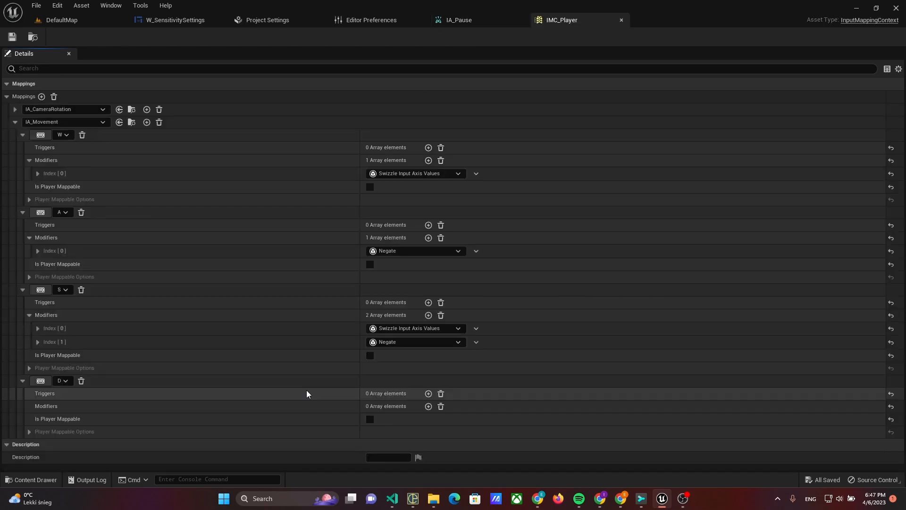
- Add an IMC_Player mapping binding IA_Pause to the P key and collapse its details
click(16, 122)
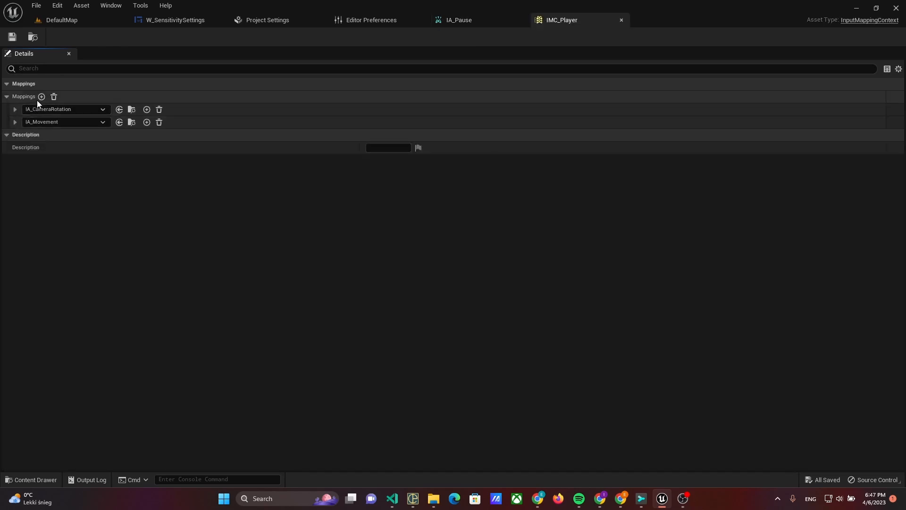
click(41, 97)
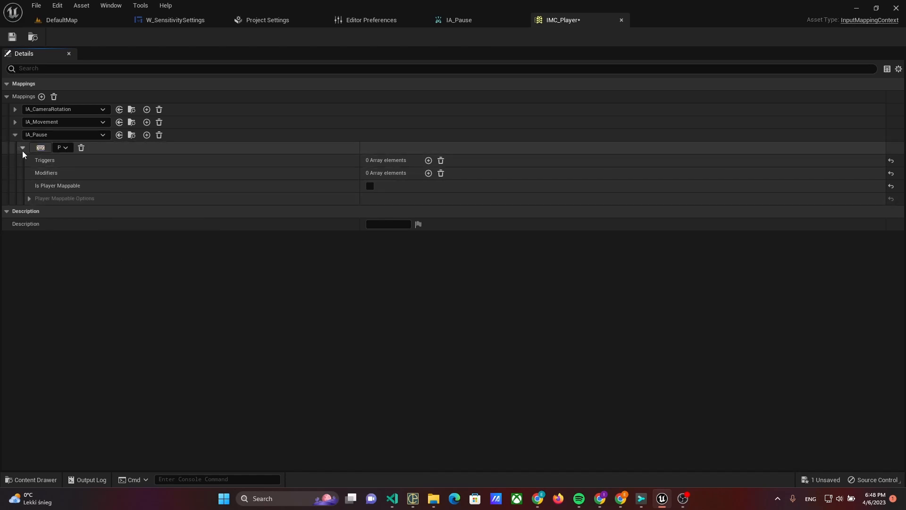
click(23, 147)
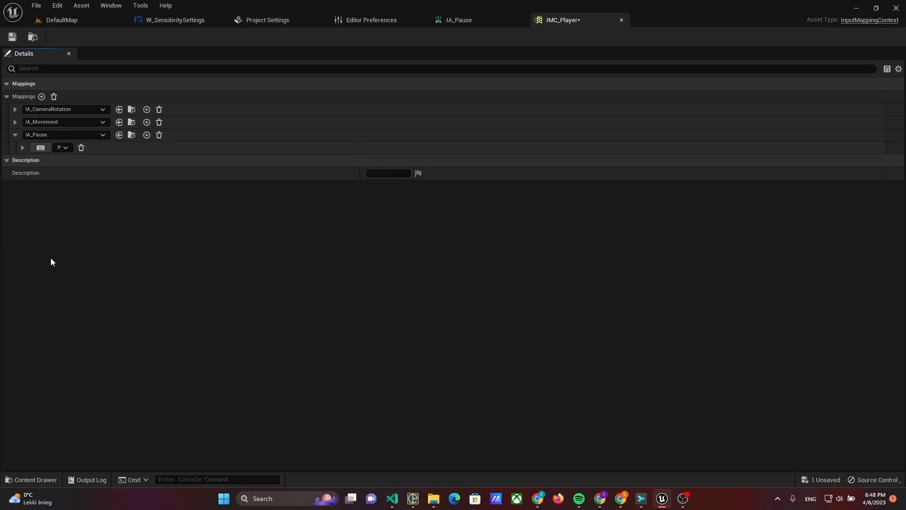
- Browse to _Game/Blueprints and open BP_PlayerController for editing
click(35, 480)
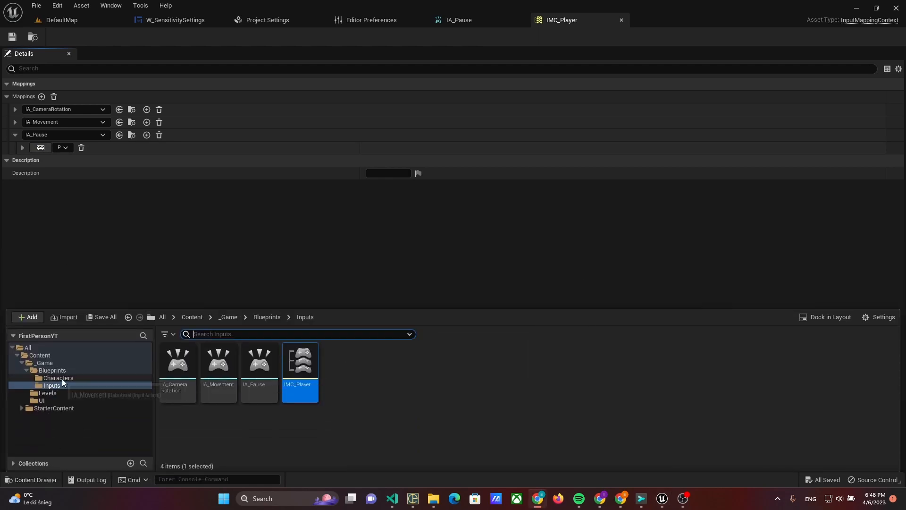
click(58, 377)
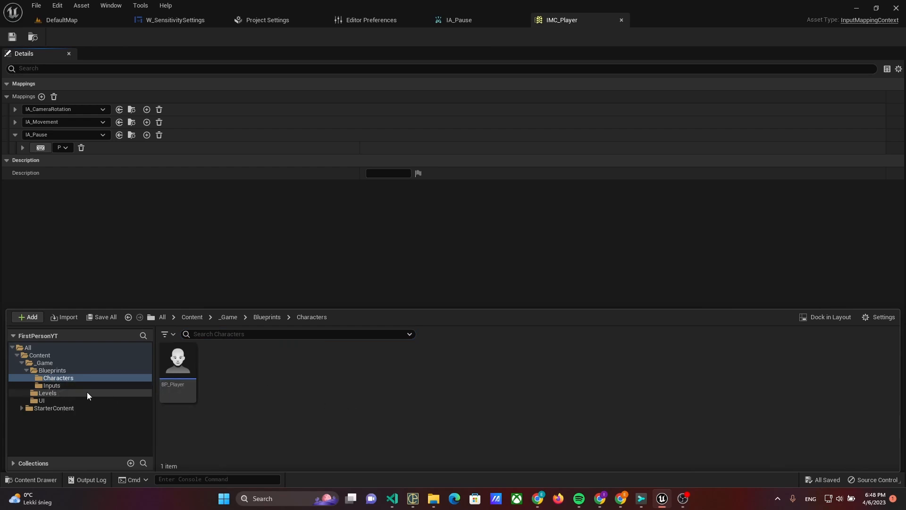
click(51, 370)
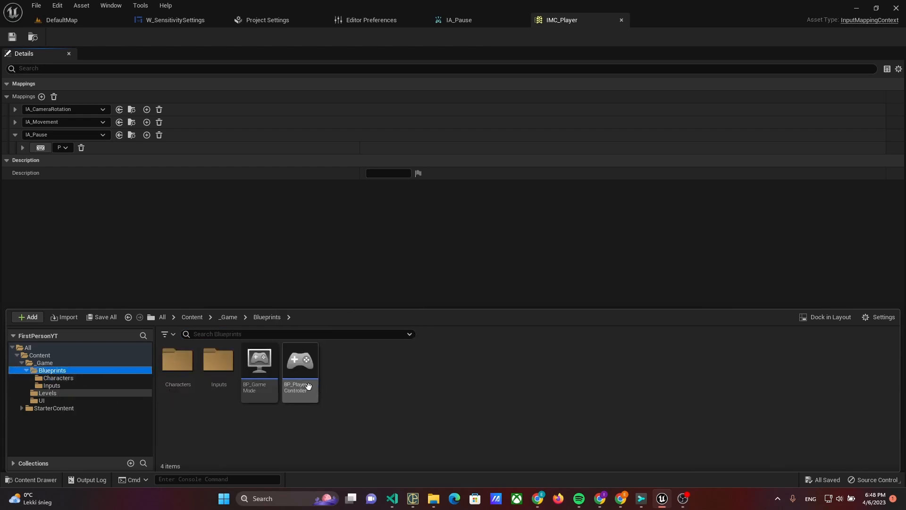
double_click(299, 363)
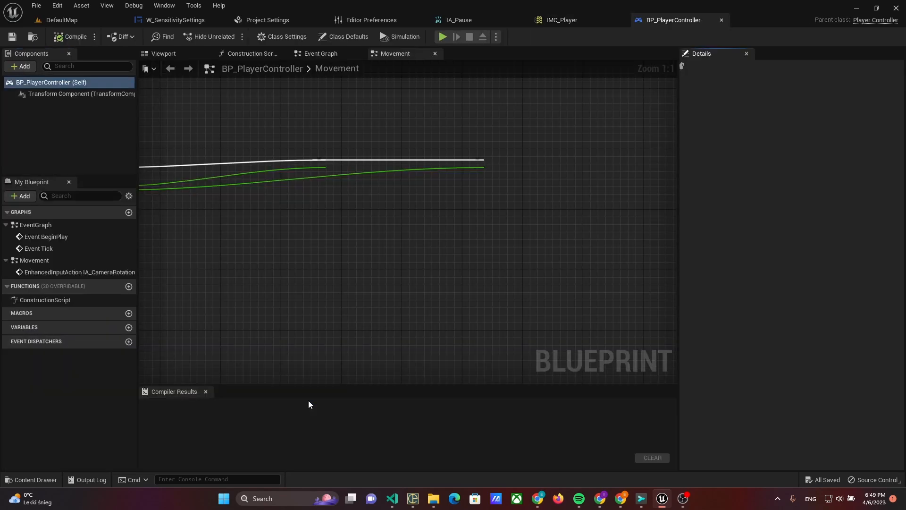
- Wire IA_Pause Started into Set Game Paused, fed by a NOT of Is Game Paused
click(342, 37)
text(IA_)
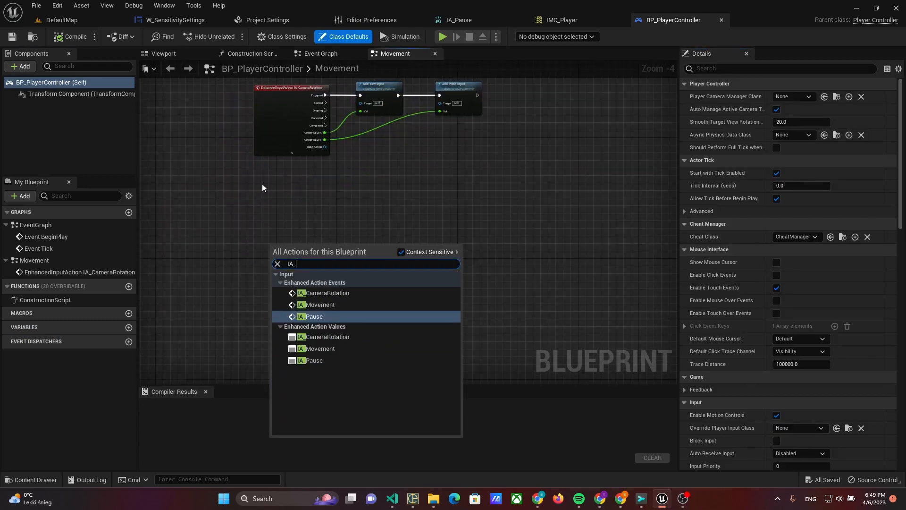
click(315, 316)
text(Set)
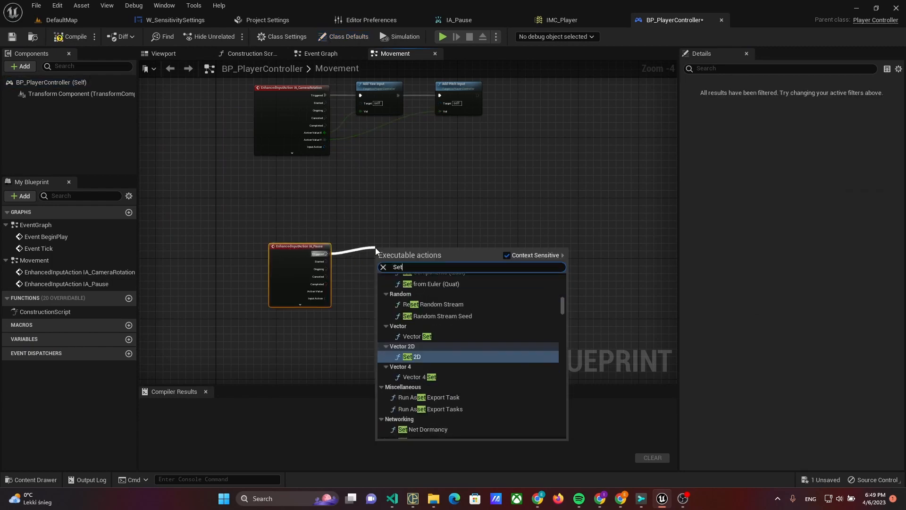
text(Game)
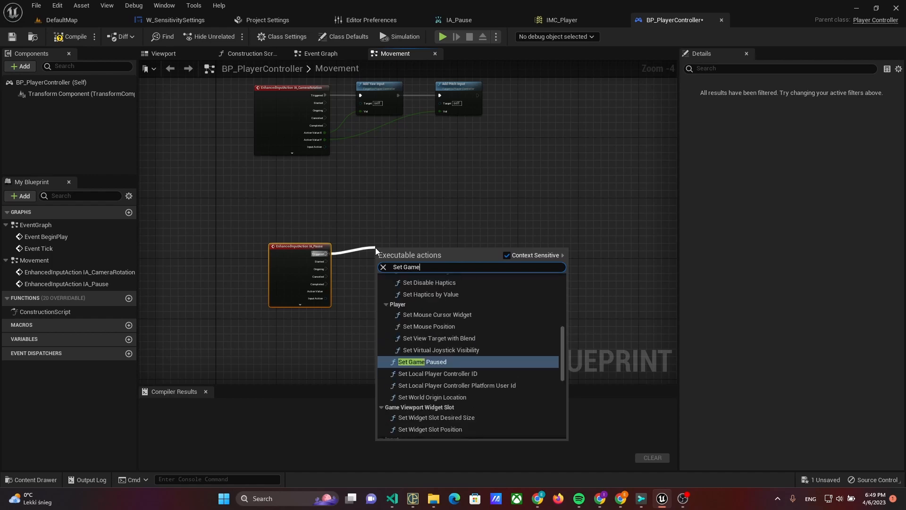
text(P)
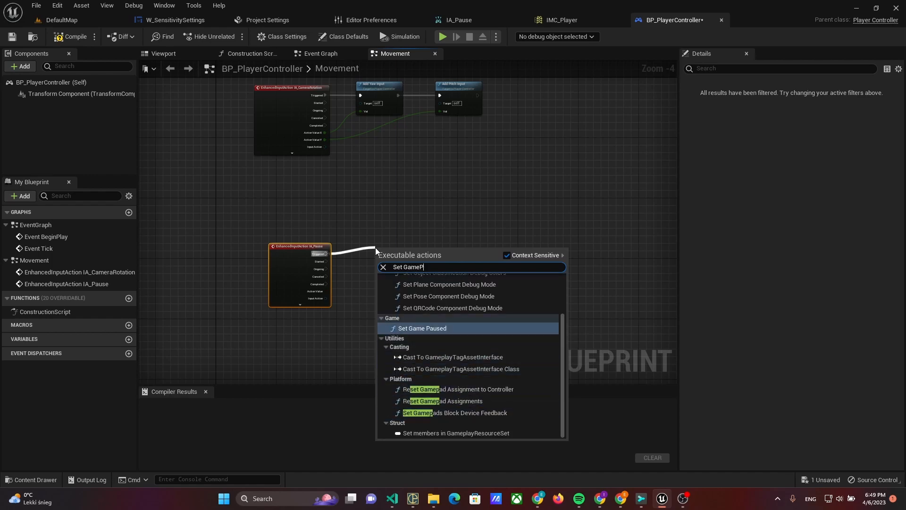
click(421, 327)
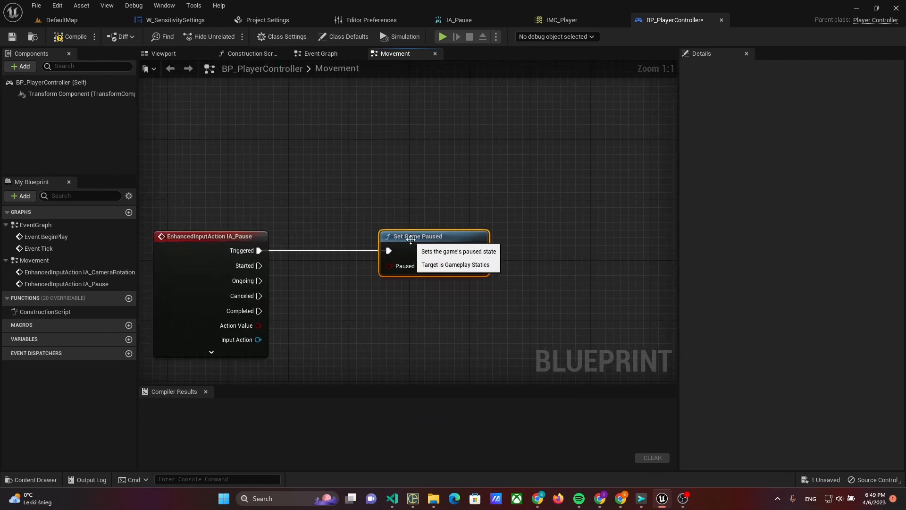
mouse_move(258, 265)
text(Not)
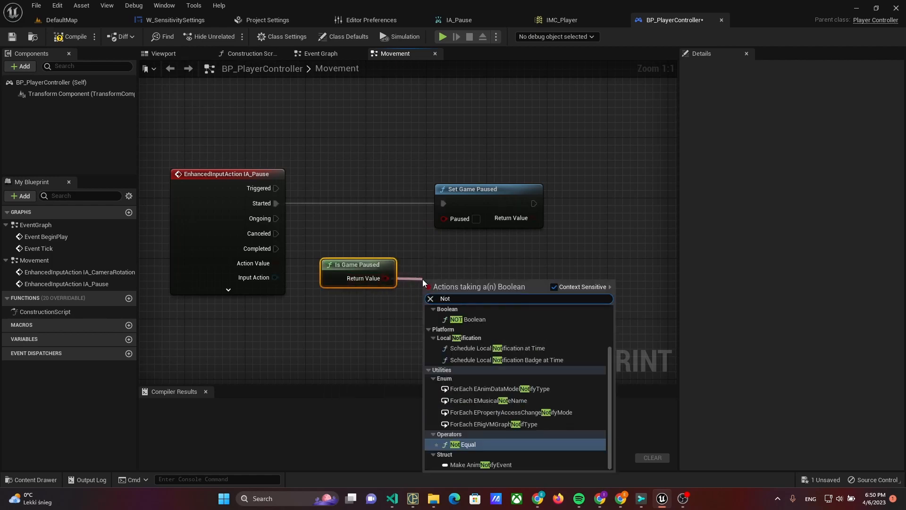
mouse_move(474, 319)
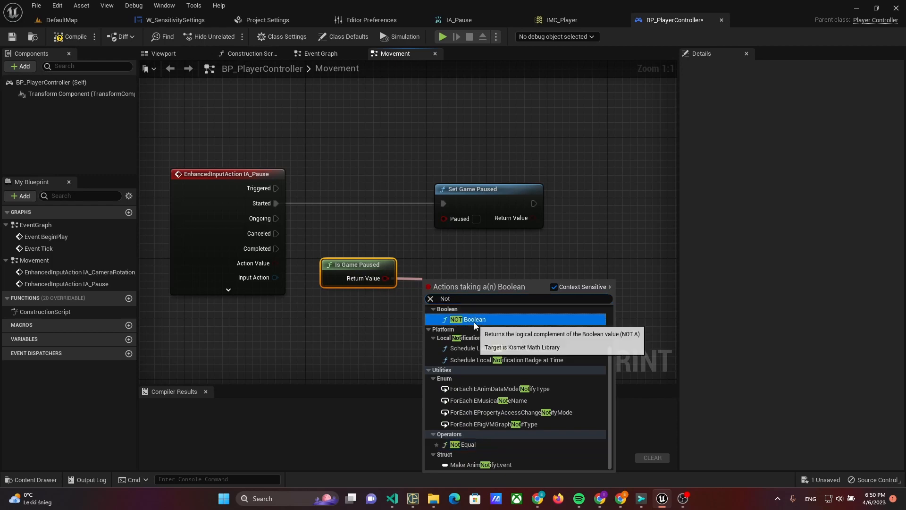
click(472, 319)
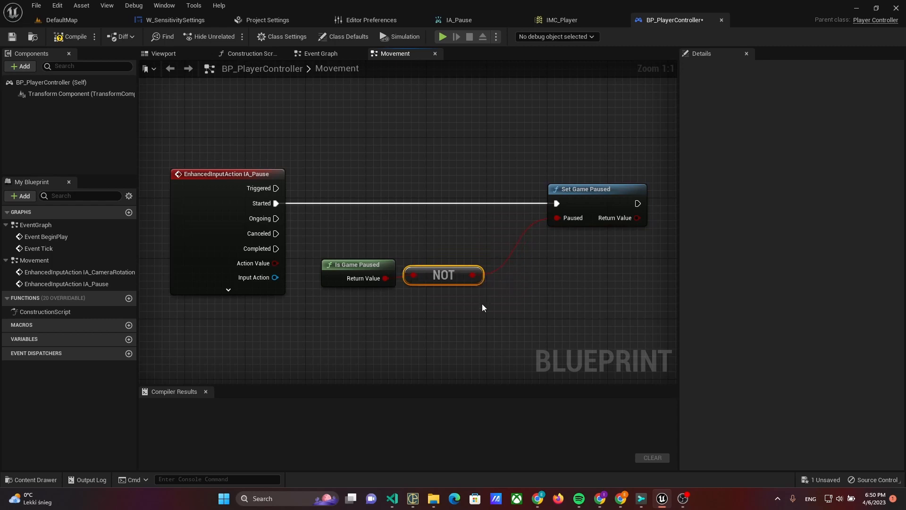
mouse_move(495, 301)
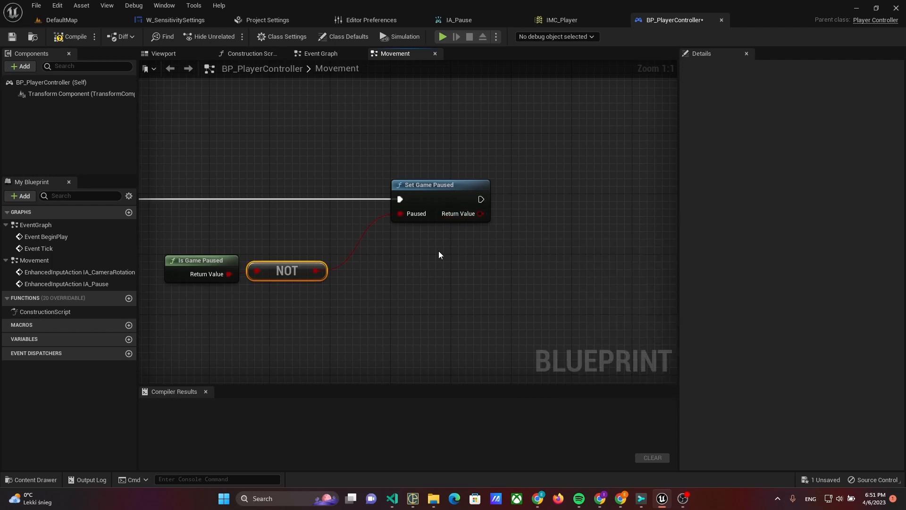
- Add a Branch after Set Game Paused conditioned on a duplicated Is Game Paused node
click(200, 261)
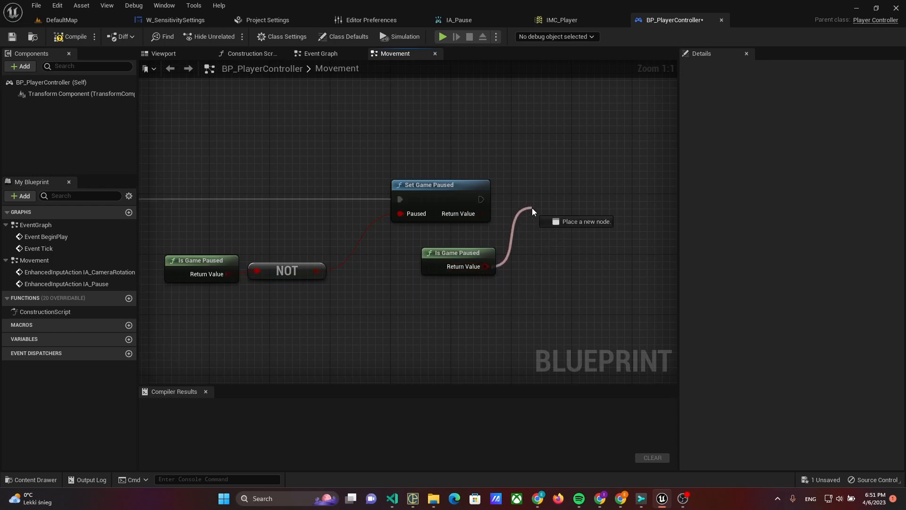
click(568, 221)
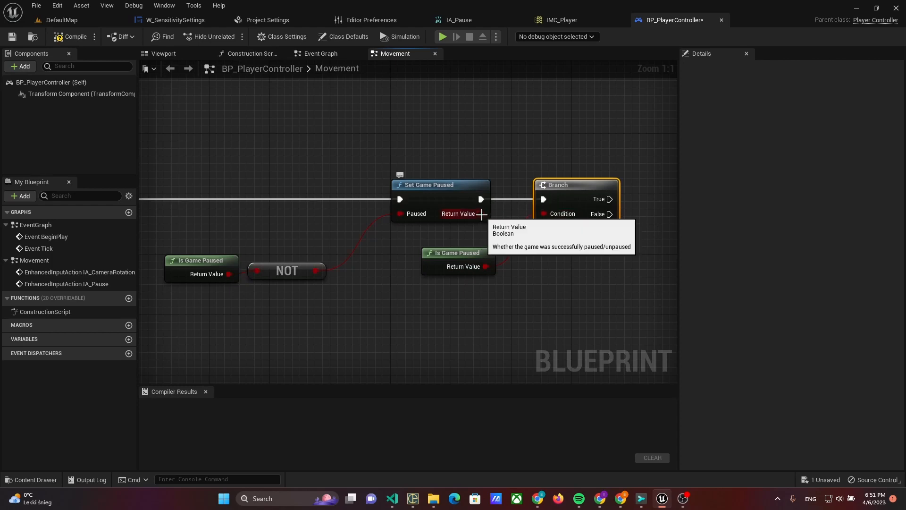
mouse_move(582, 187)
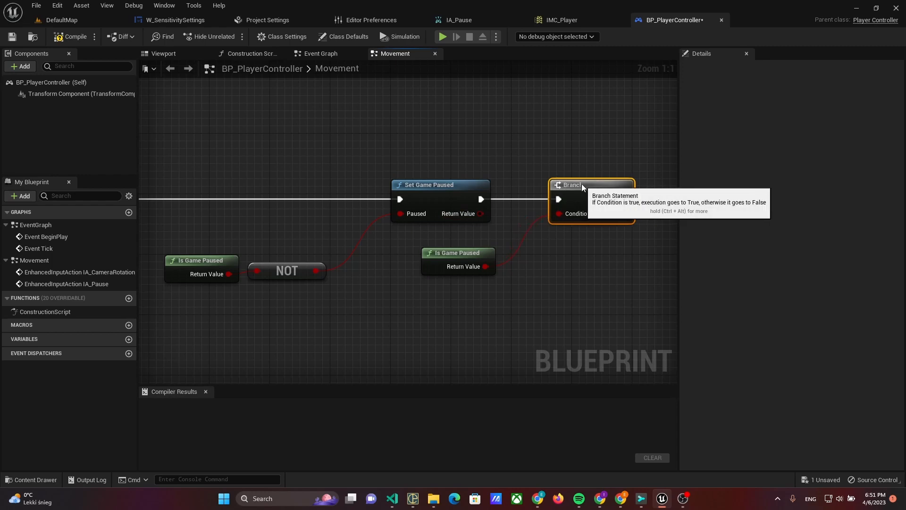
mouse_move(439, 257)
text(Create)
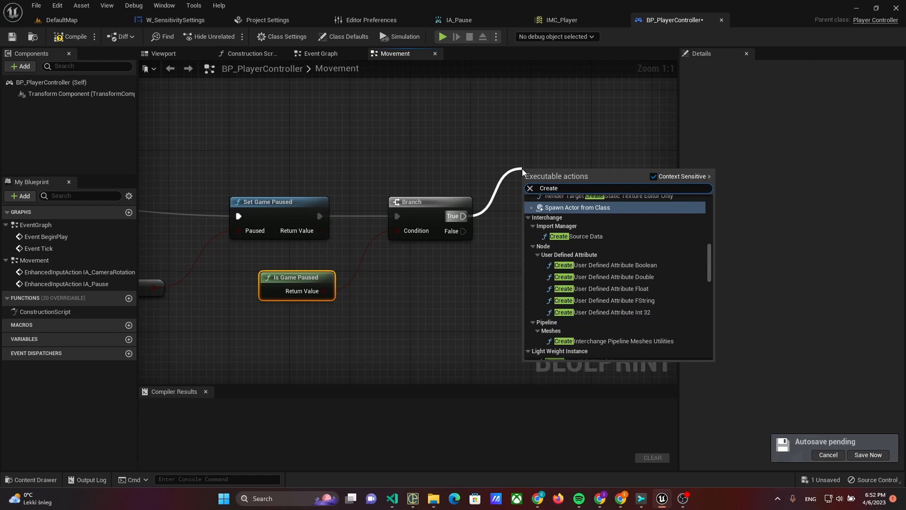
- Add a Create Widget node on the True path with class W_SensitivitySettings
click(577, 207)
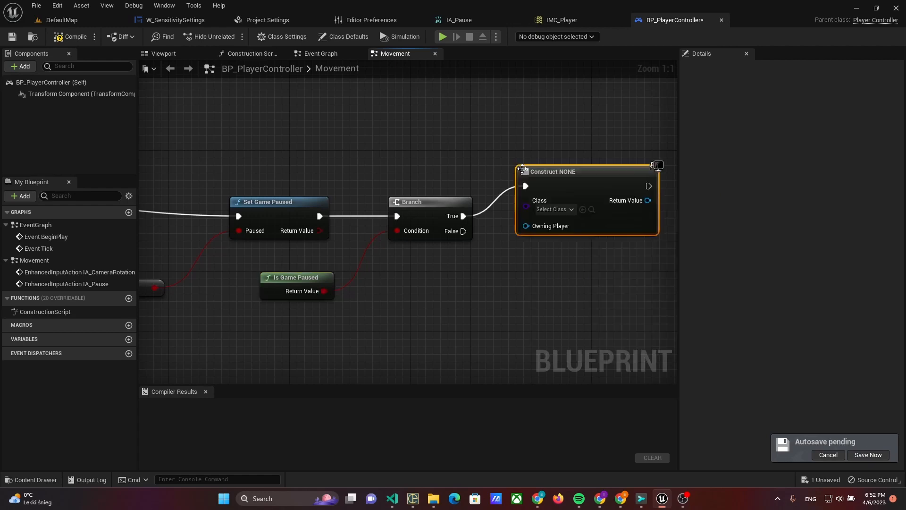
click(866, 454)
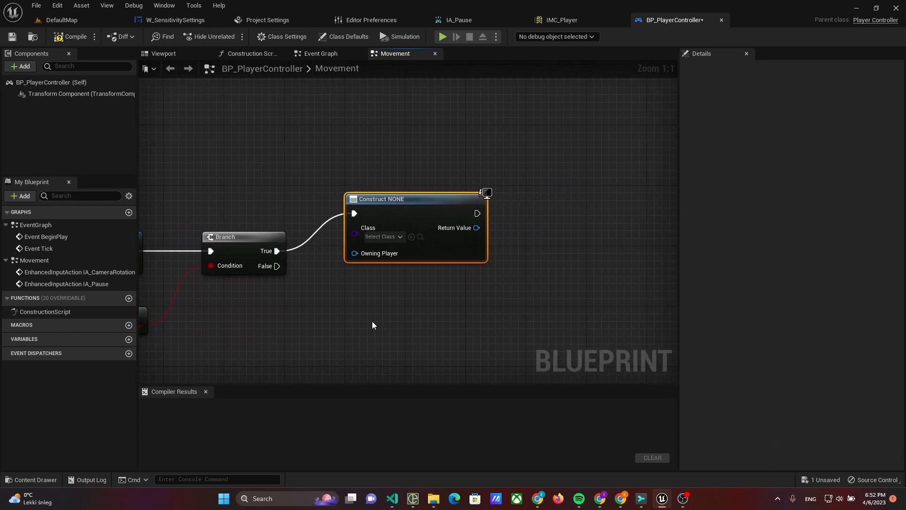
click(382, 236)
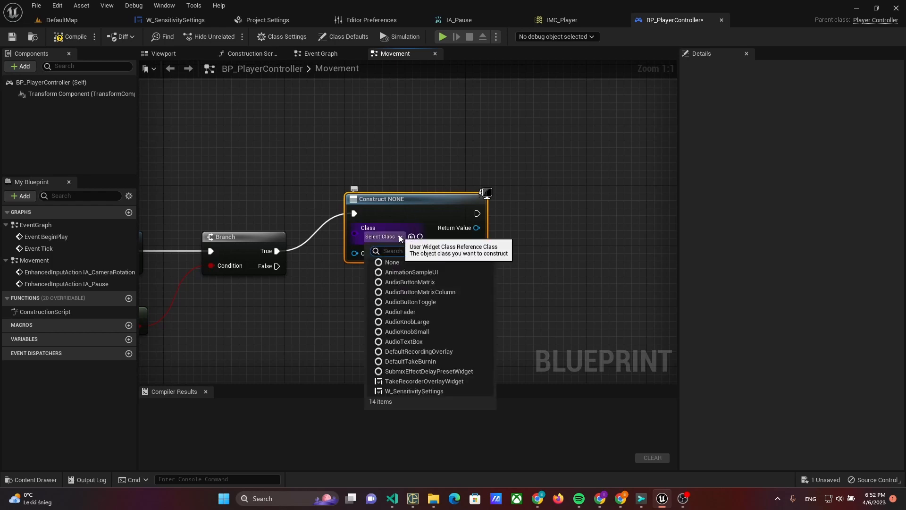
click(413, 391)
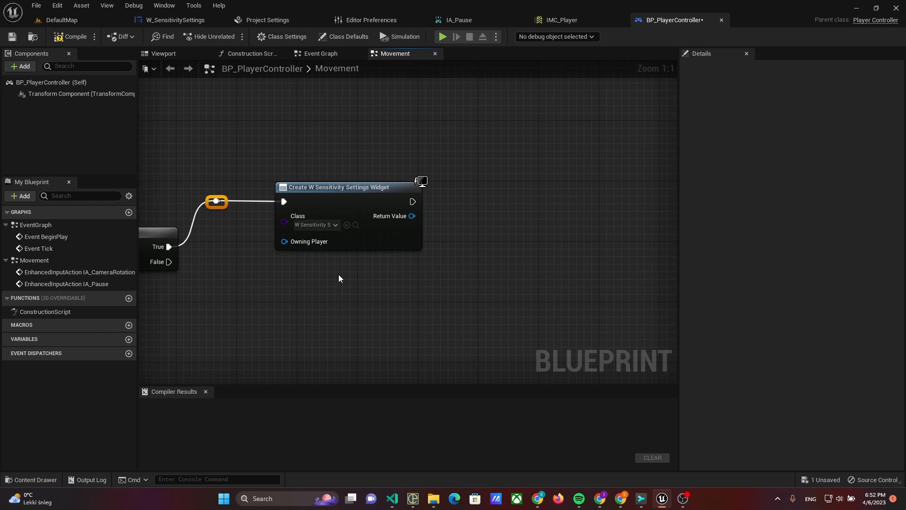
mouse_move(411, 215)
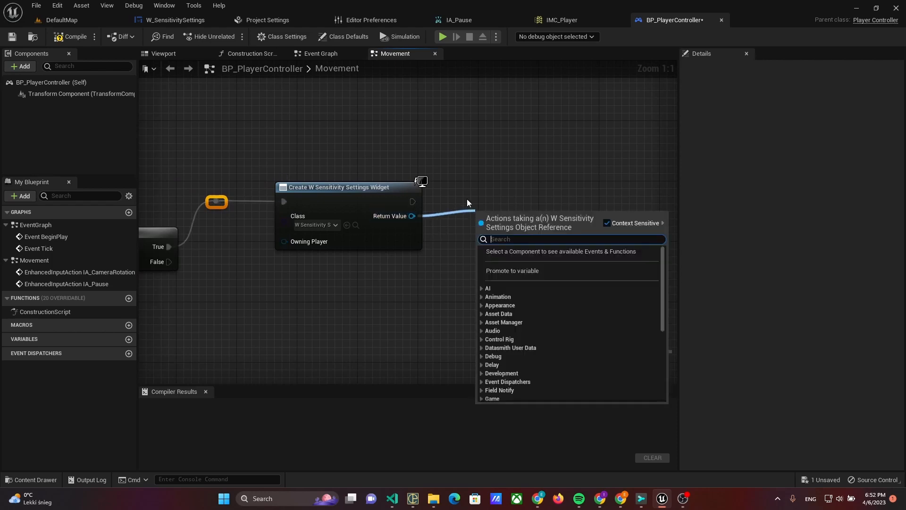
- Feed the created widget into Add to Viewport and store it in a new PauseWidget variable
text(ADd)
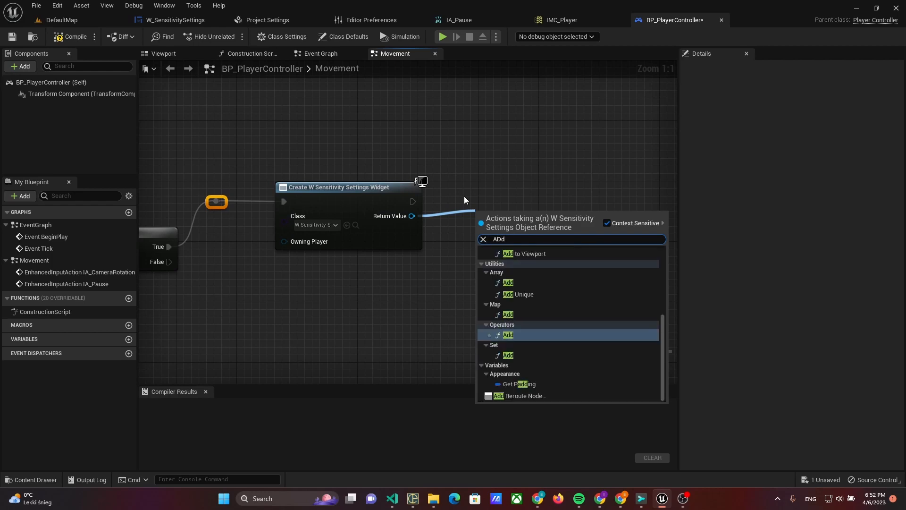
click(528, 253)
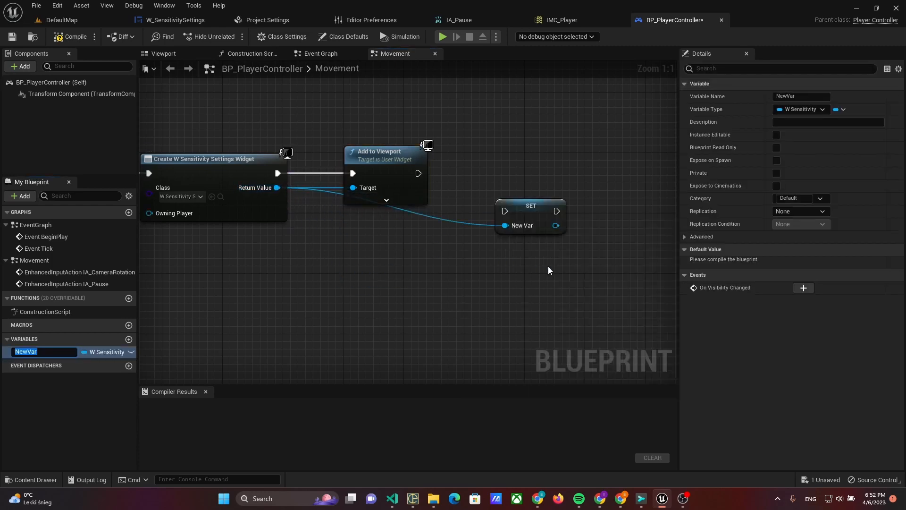
text(Pas)
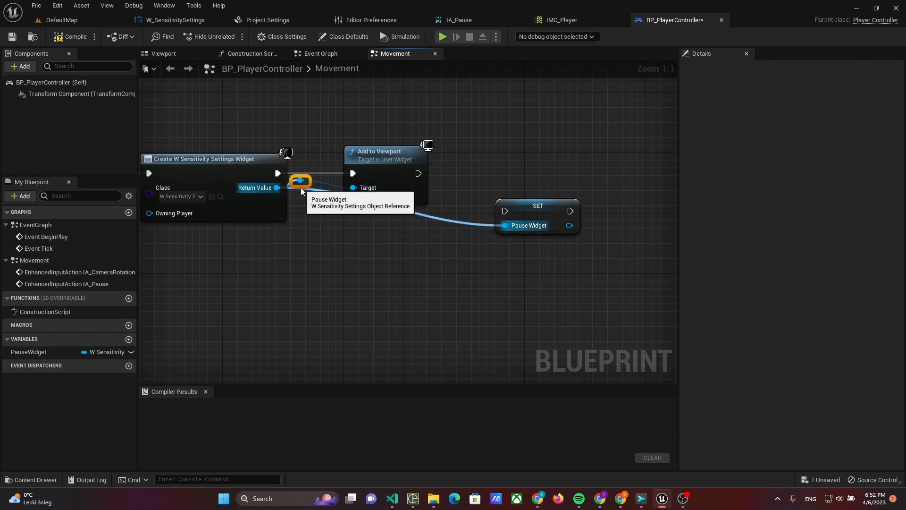
drag(300, 182, 374, 251)
text(Show M)
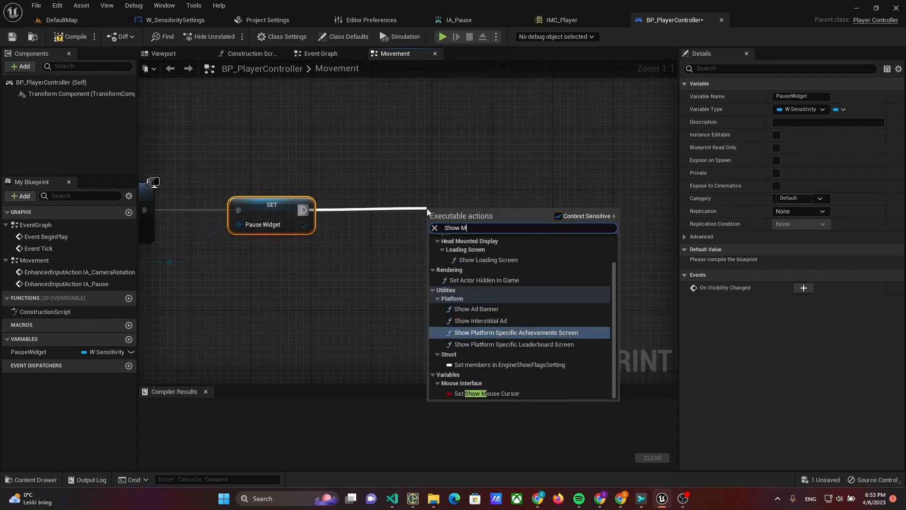
- Add a Set Show Mouse Cursor node right after the SET PauseWidget node
click(489, 392)
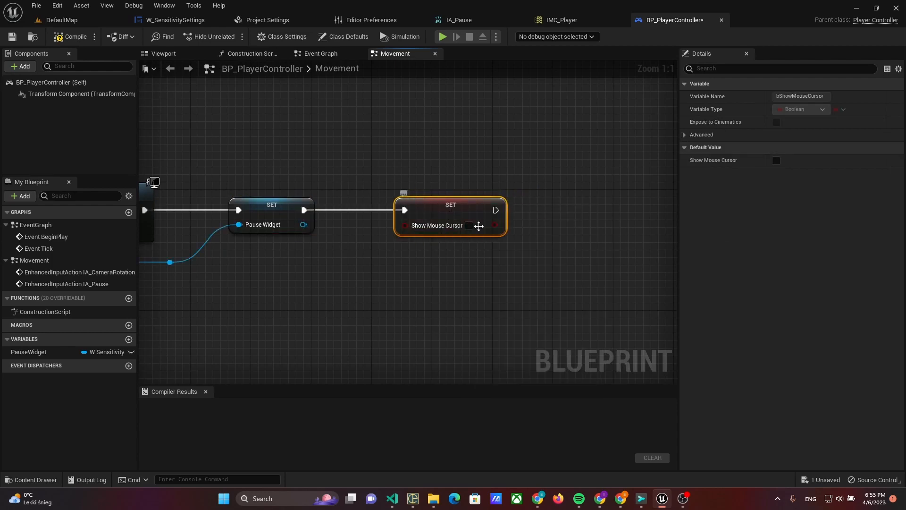
scroll(down, 3)
text(T)
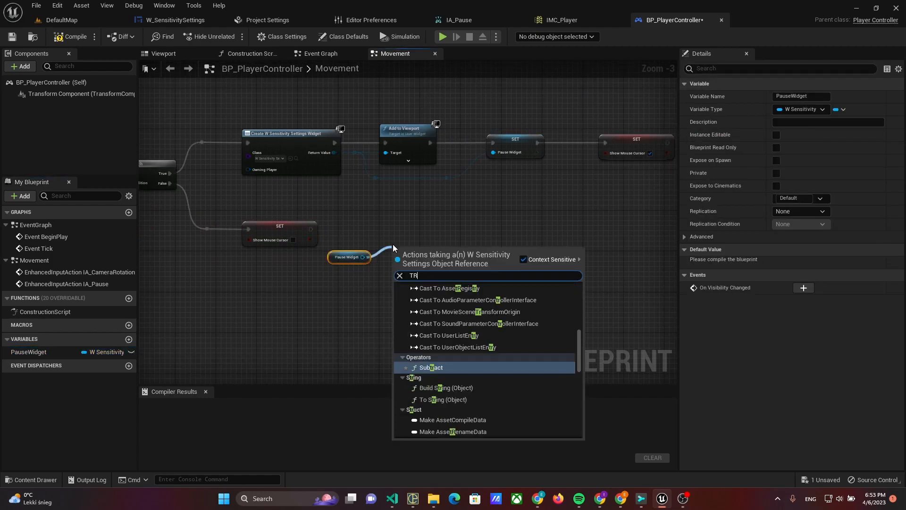
- End the False path with Remove from Parent targeting PauseWidget, and save BP_PlayerController
text(Remove F)
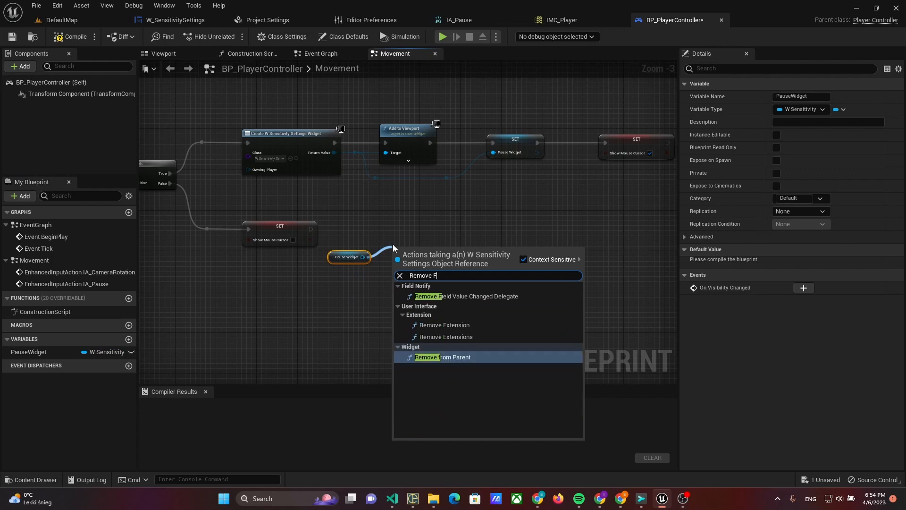
click(441, 357)
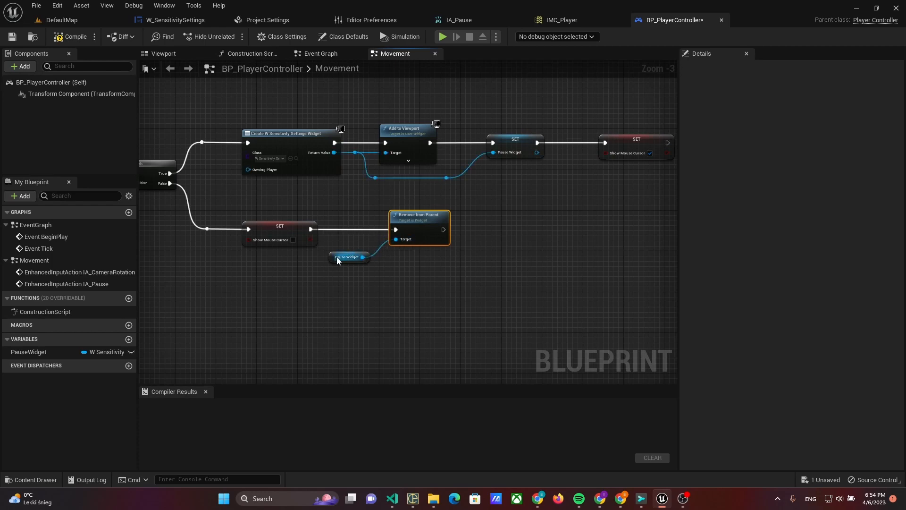
click(348, 257)
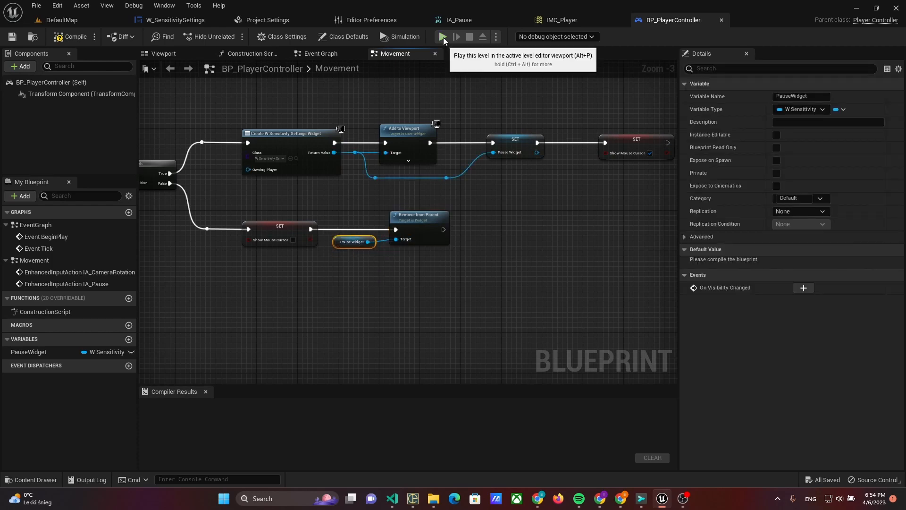
click(441, 37)
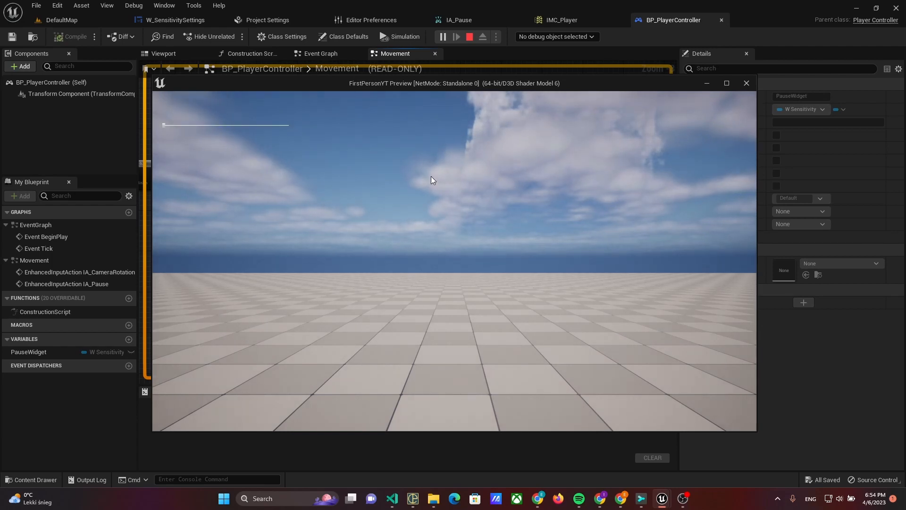
mouse_move(183, 131)
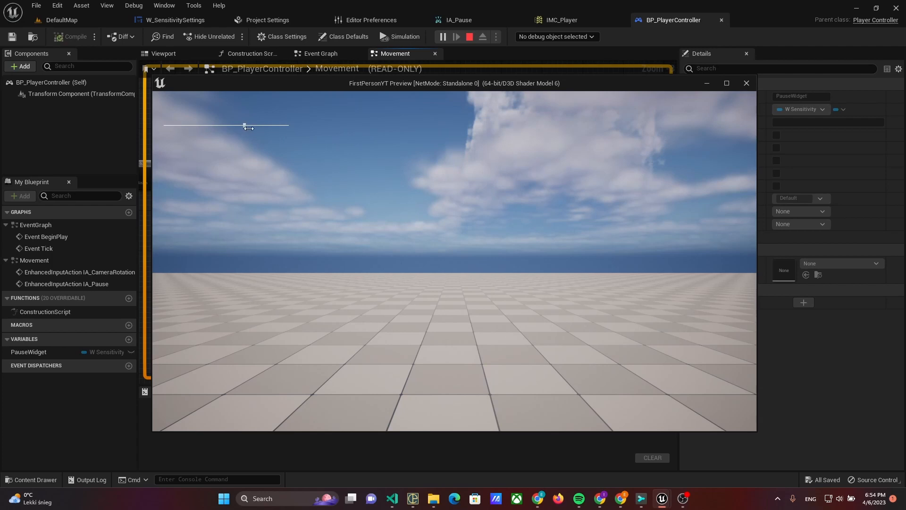
drag(244, 125, 262, 126)
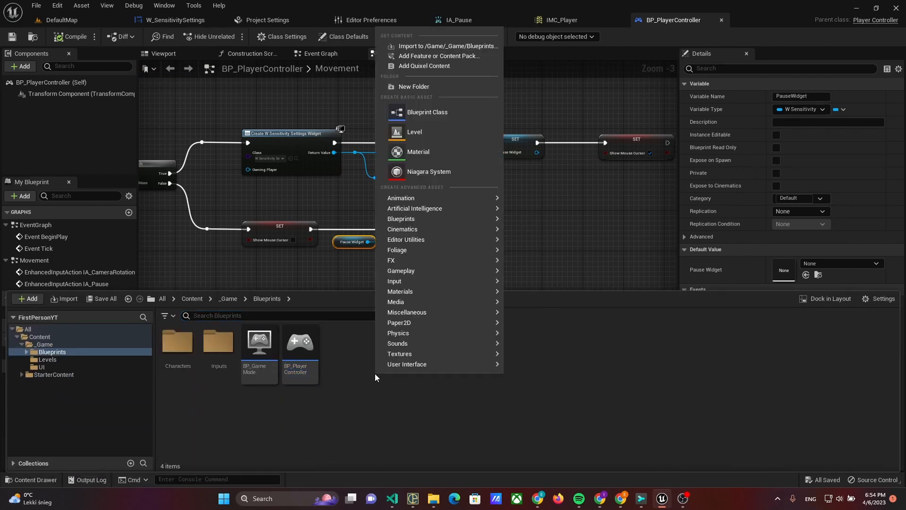
- Start a new Blueprint Class with GameInstance as parent, named GI_GameInstance
click(426, 111)
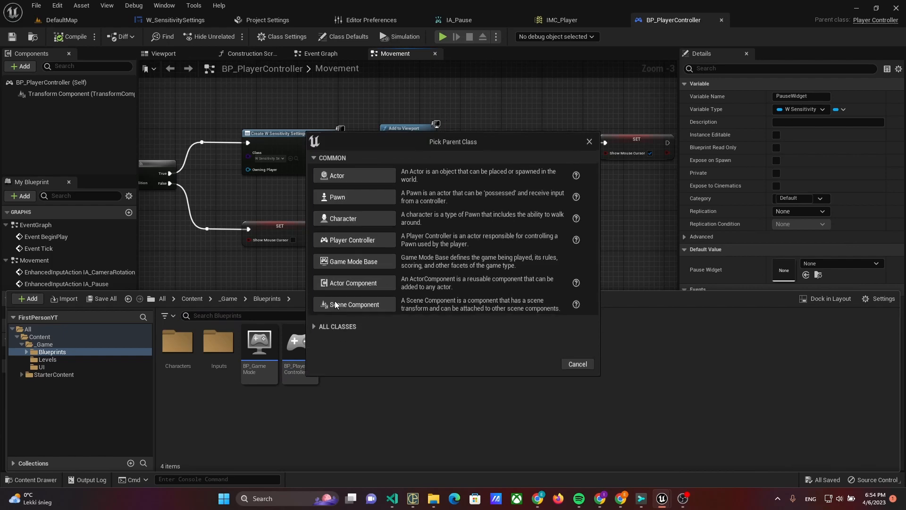
text(GameInstance)
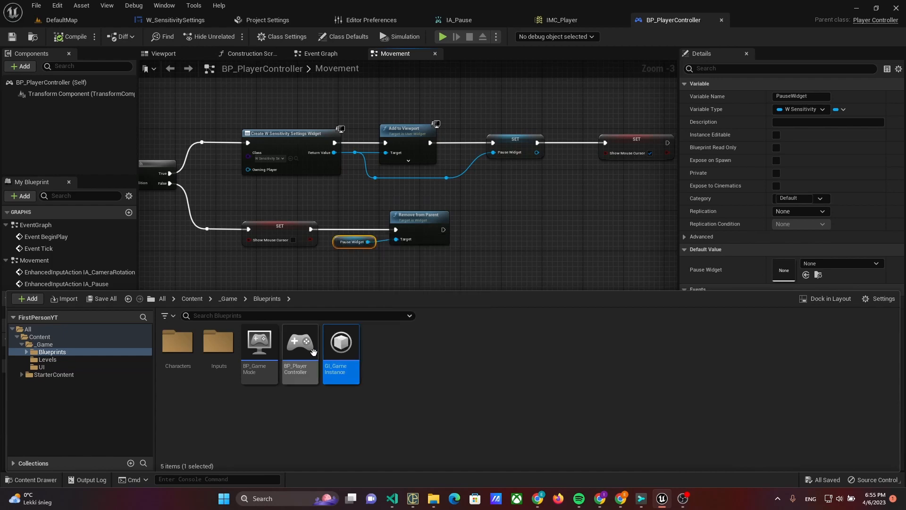
- In GI_GameInstance add a Float variable named CameraSensitivityScale
double_click(340, 342)
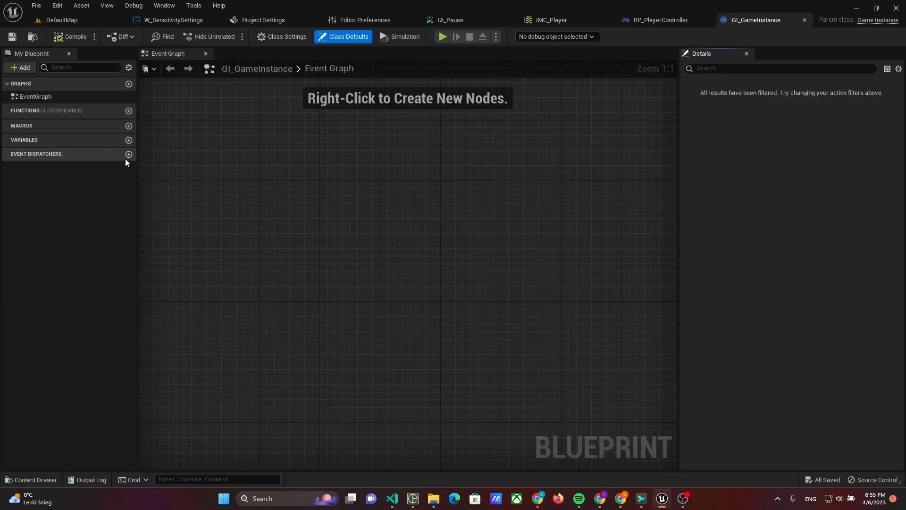
click(129, 139)
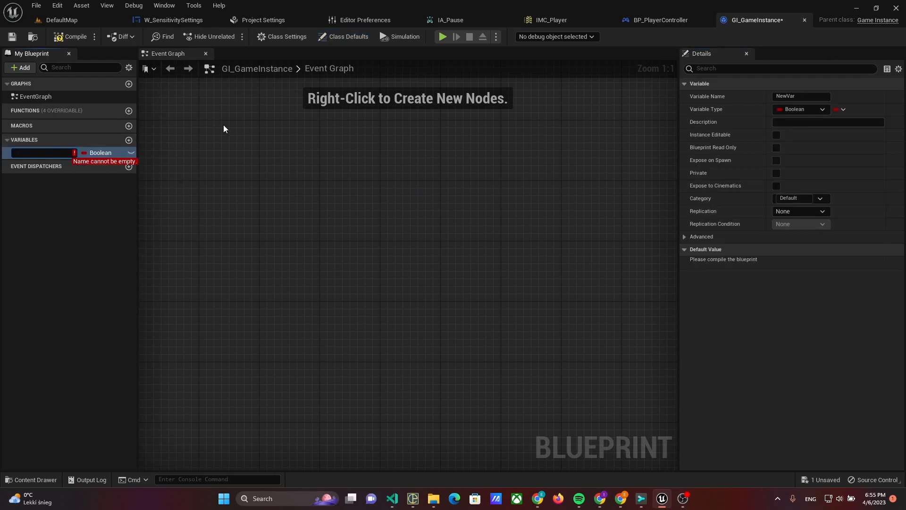
text(CameraS)
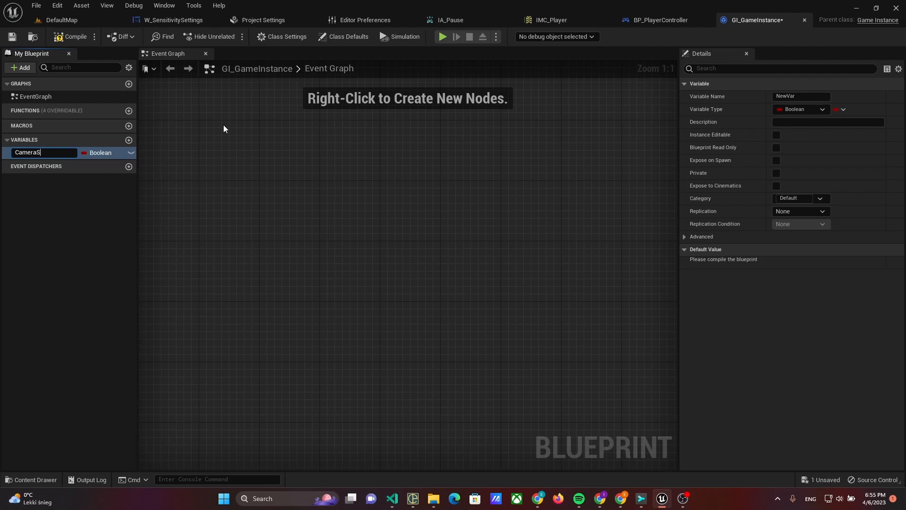
text(ensitivityScale)
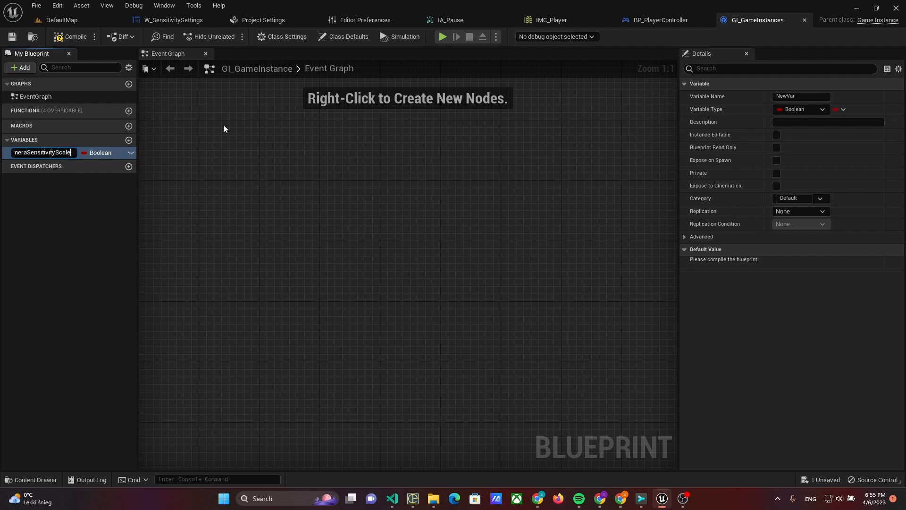
click(104, 153)
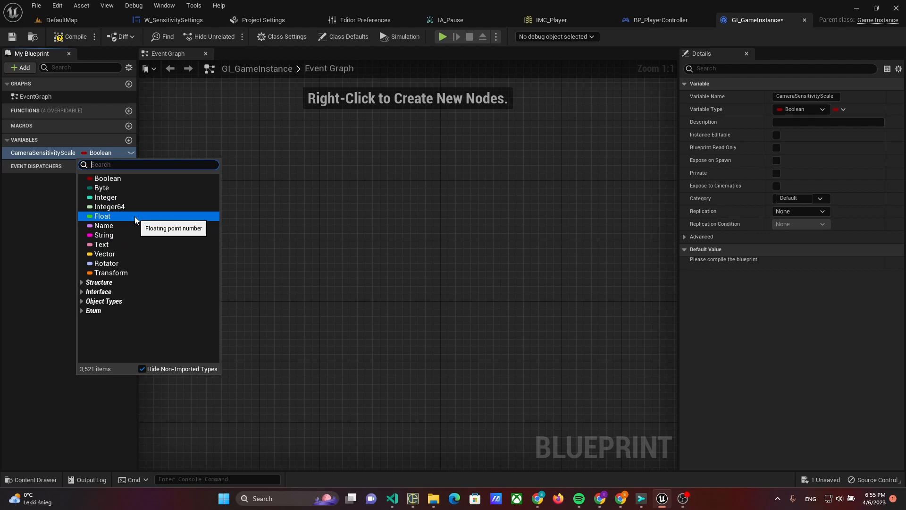
click(102, 215)
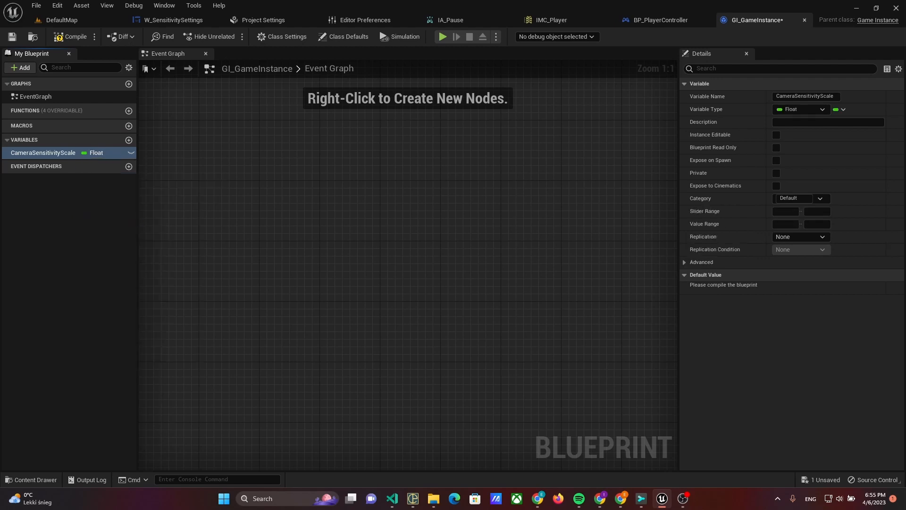
- Compile so the default 1.0 is editable and make CameraSensitivityScale Instance Editable
click(73, 37)
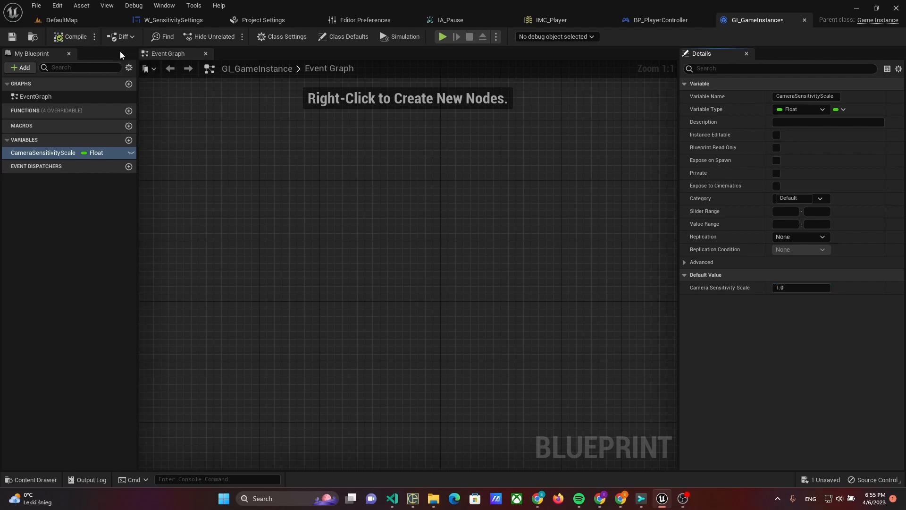
mouse_move(81, 110)
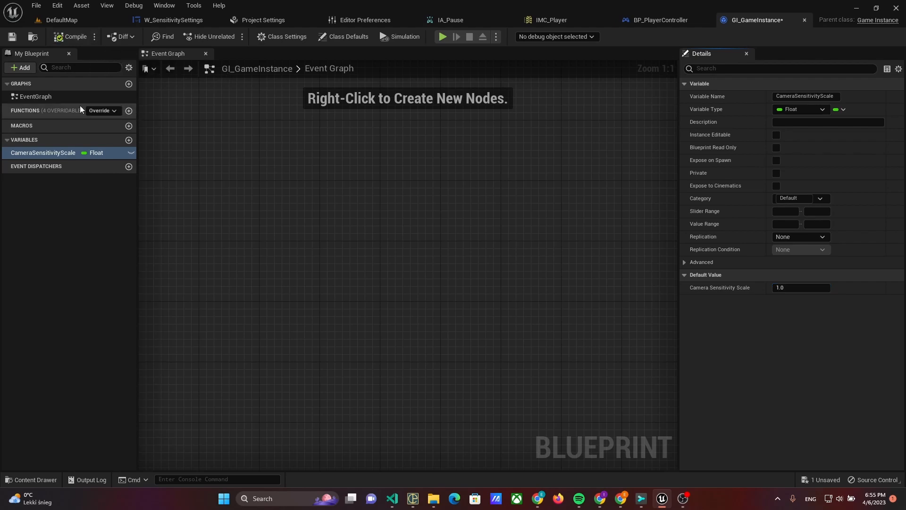
click(776, 135)
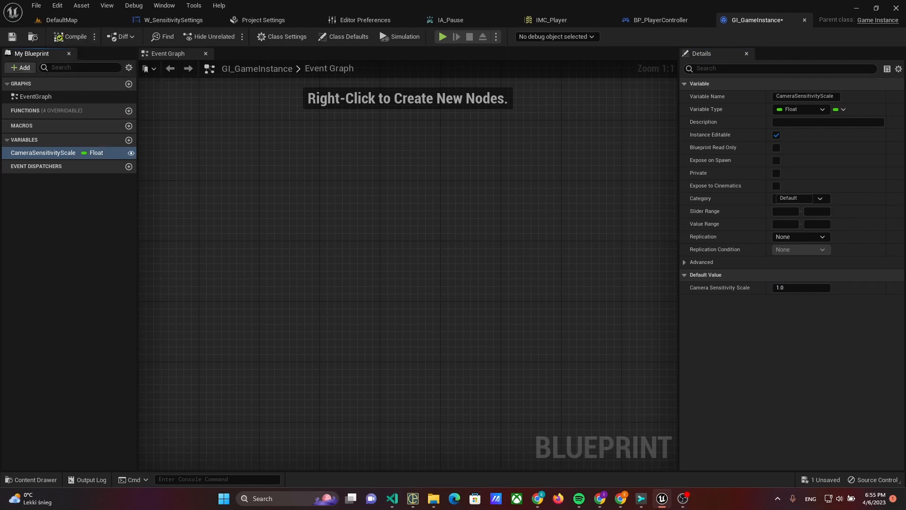
click(262, 20)
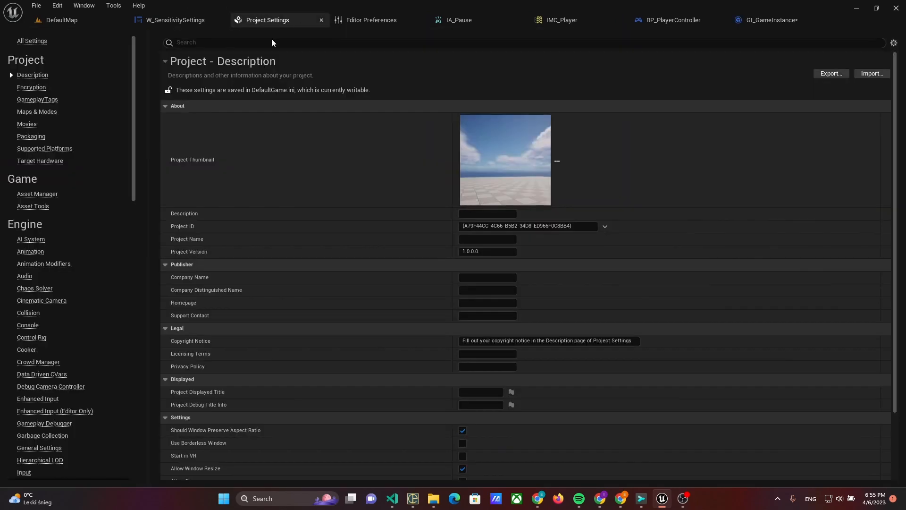
mouse_move(235, 43)
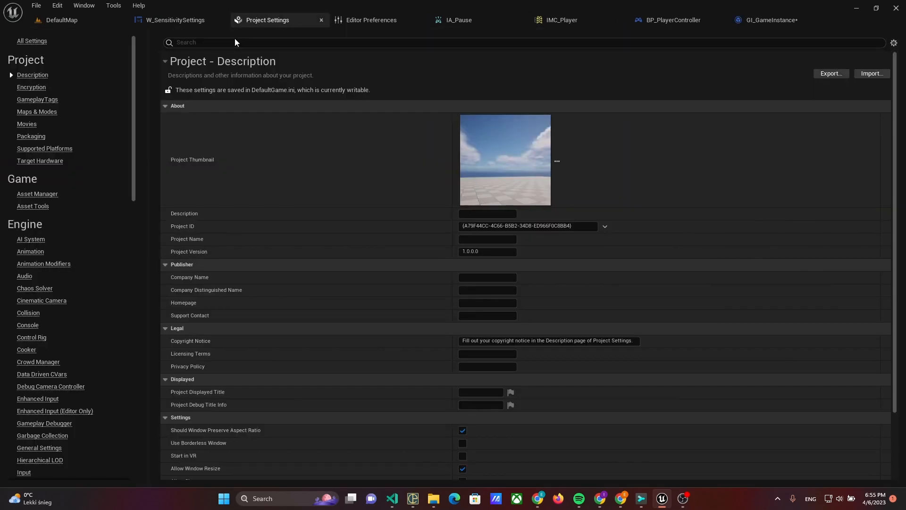
mouse_move(89, 207)
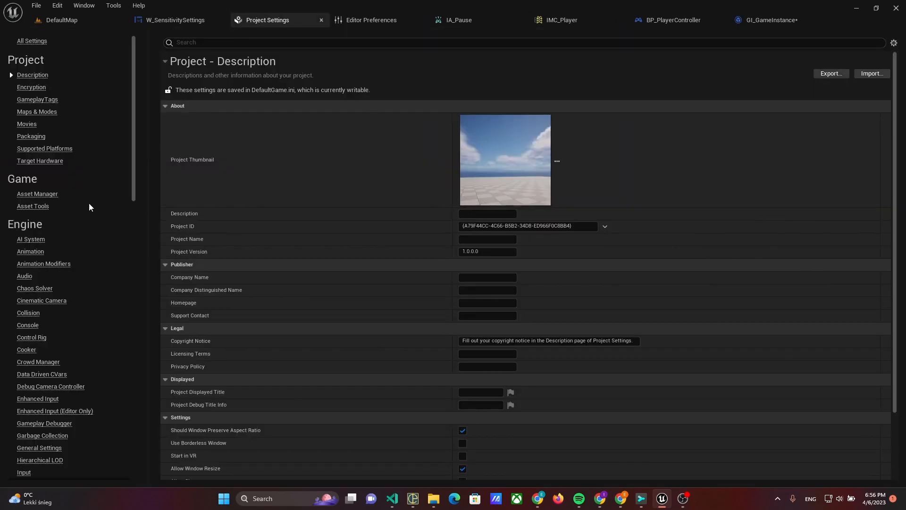
- Set Game Instance Class to GI_GameInstance under Maps & Modes, then return to W_SensitivitySettings
click(37, 112)
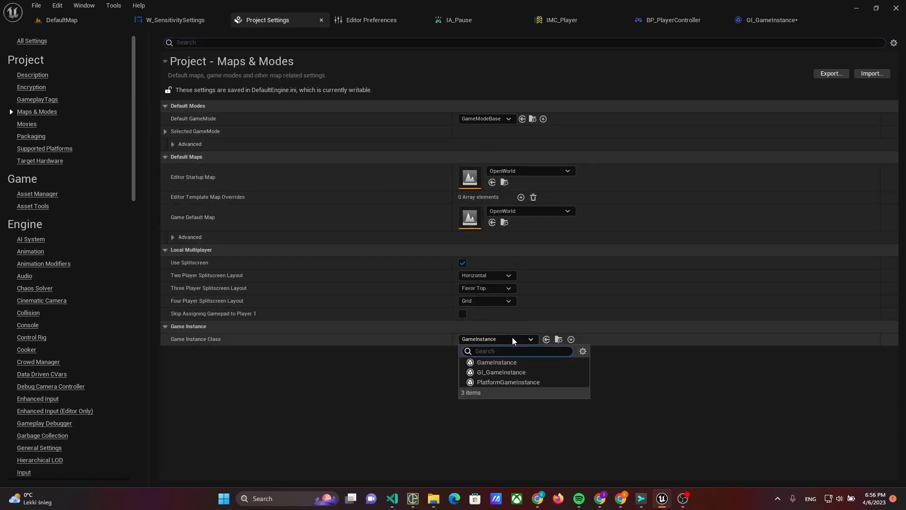
click(500, 371)
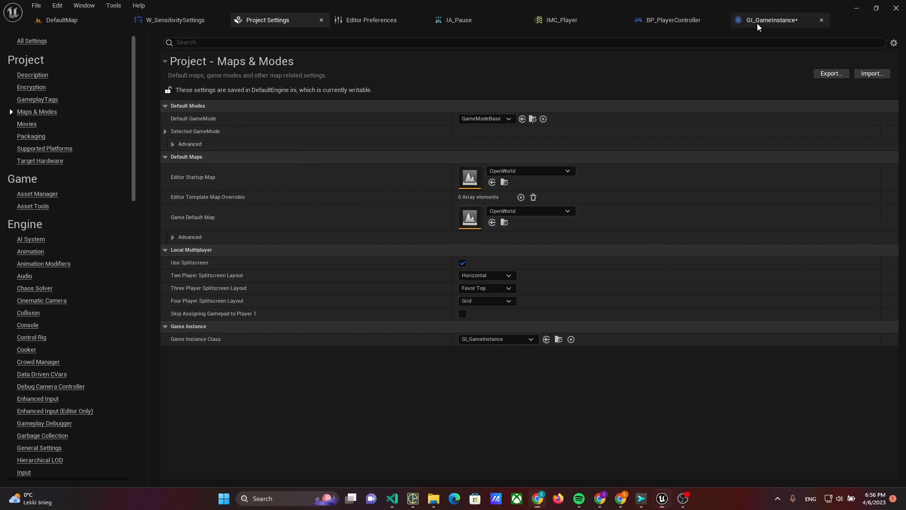
click(671, 20)
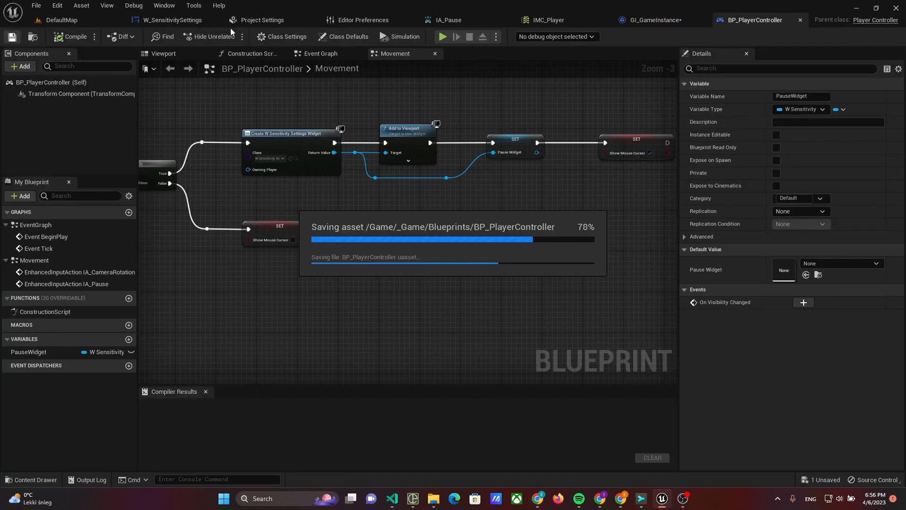
click(172, 20)
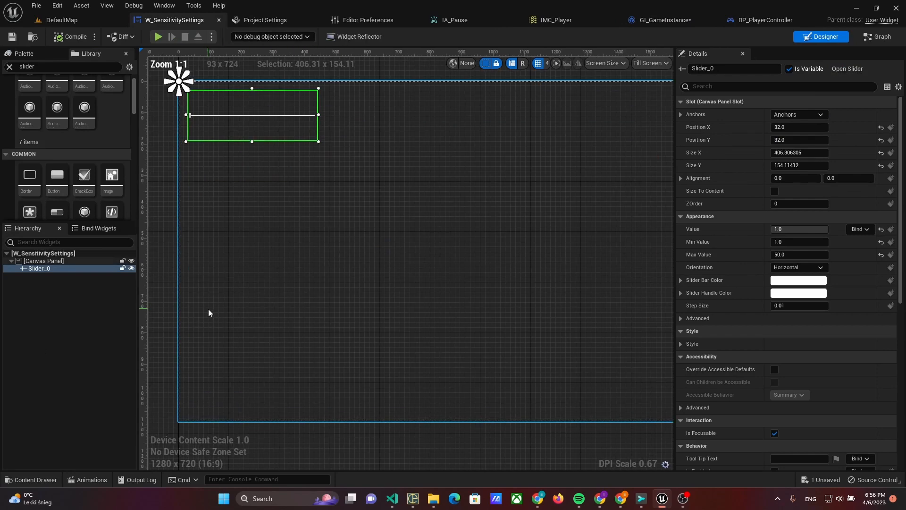
mouse_move(122, 282)
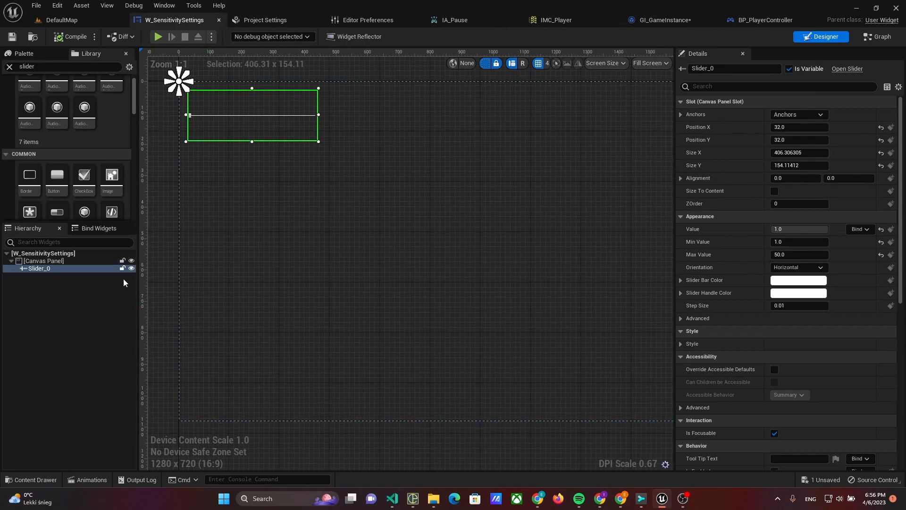
- In the widget graph cast Get Game Instance to GI_GameInstance and promote the result to a variable
click(876, 37)
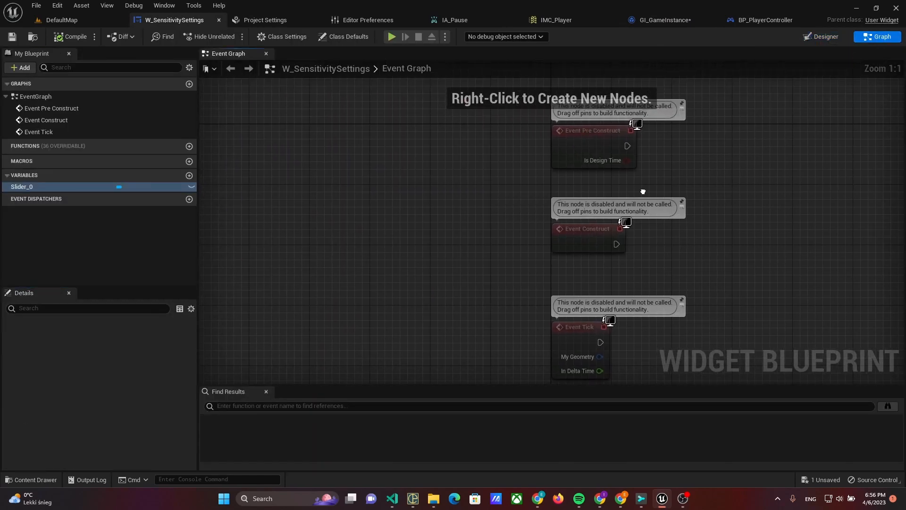
right_click(377, 283)
text(GetGameIn)
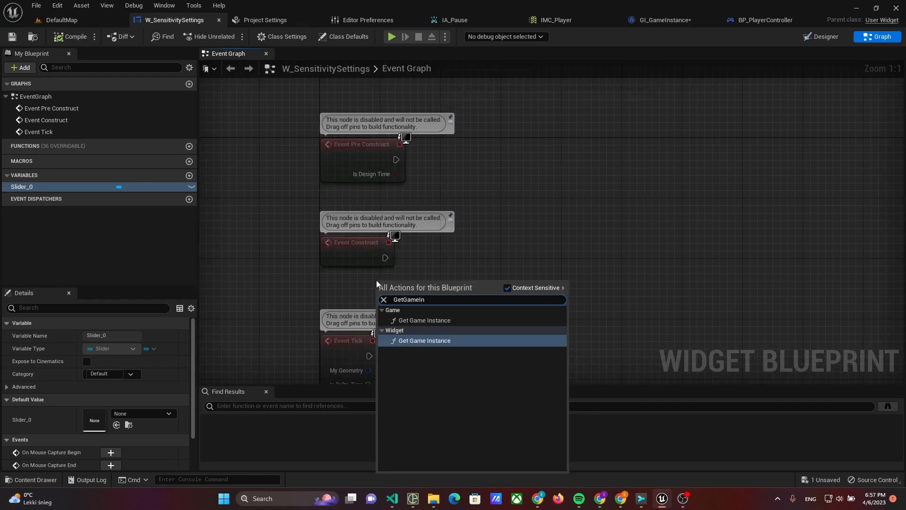
click(423, 341)
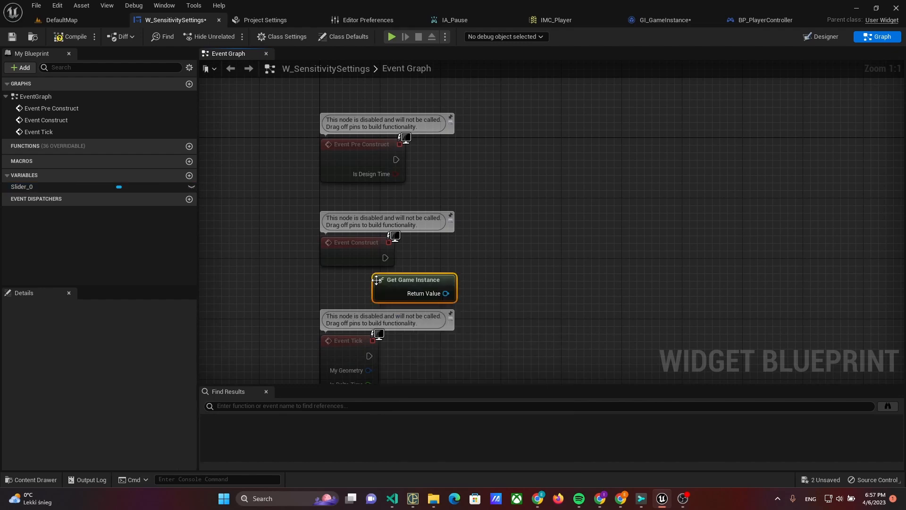
mouse_move(399, 292)
text(Cast TO GI)
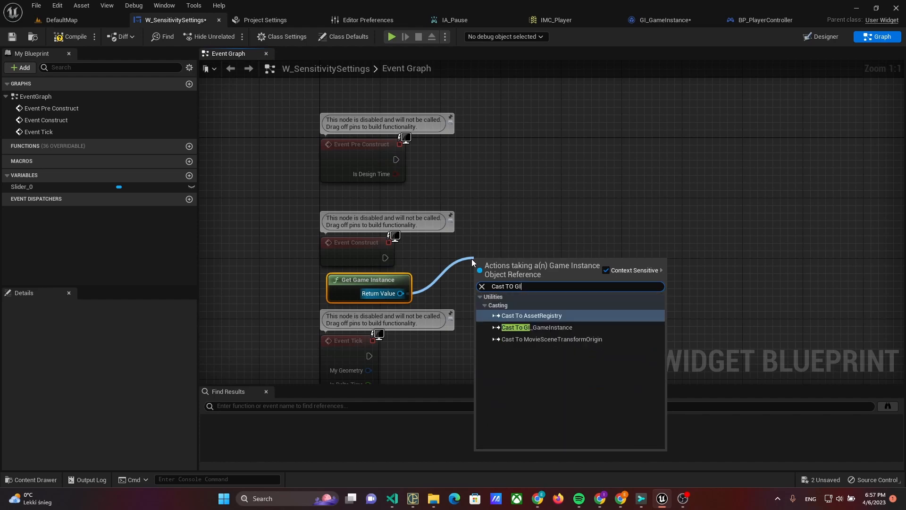
click(537, 328)
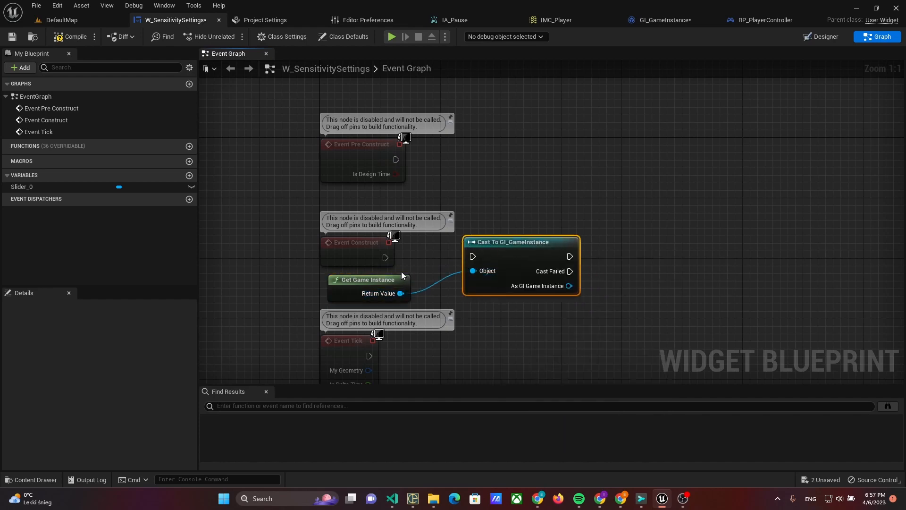
mouse_move(354, 284)
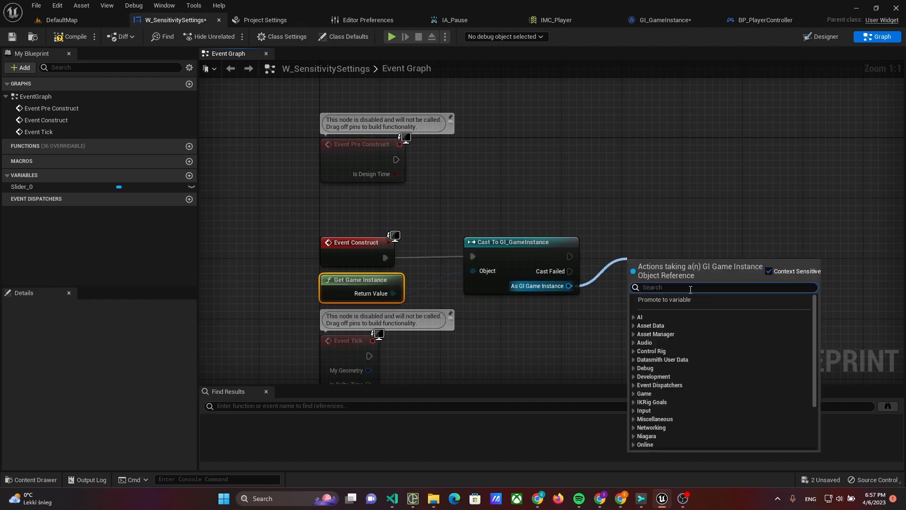
click(663, 299)
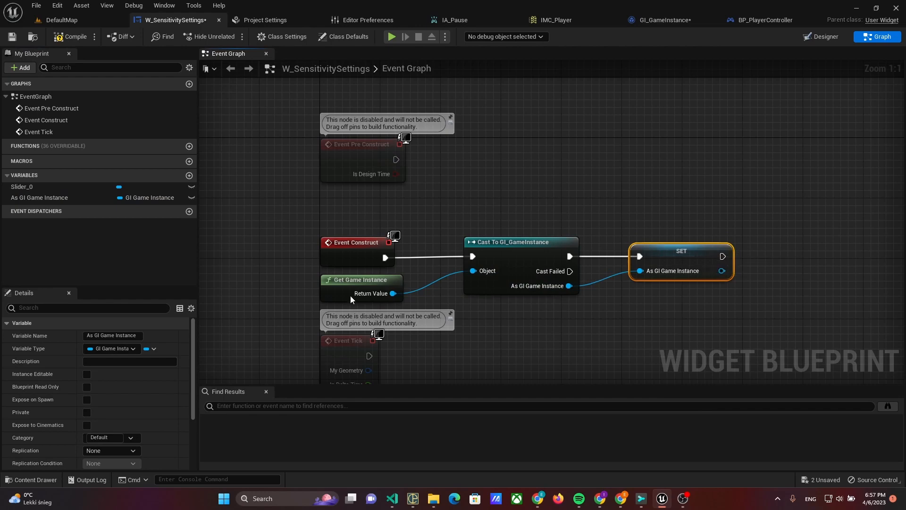
- Rename the As GI Game Instance variable to GameInstance
right_click(40, 197)
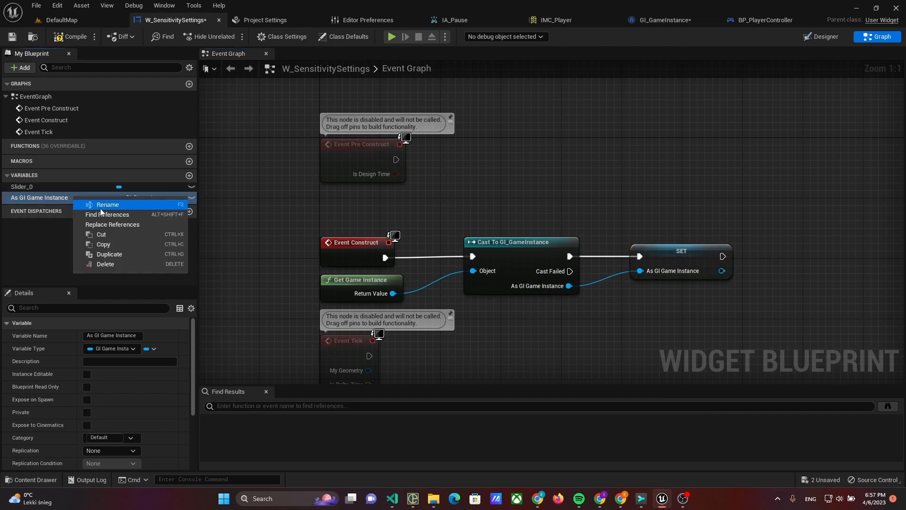
click(108, 204)
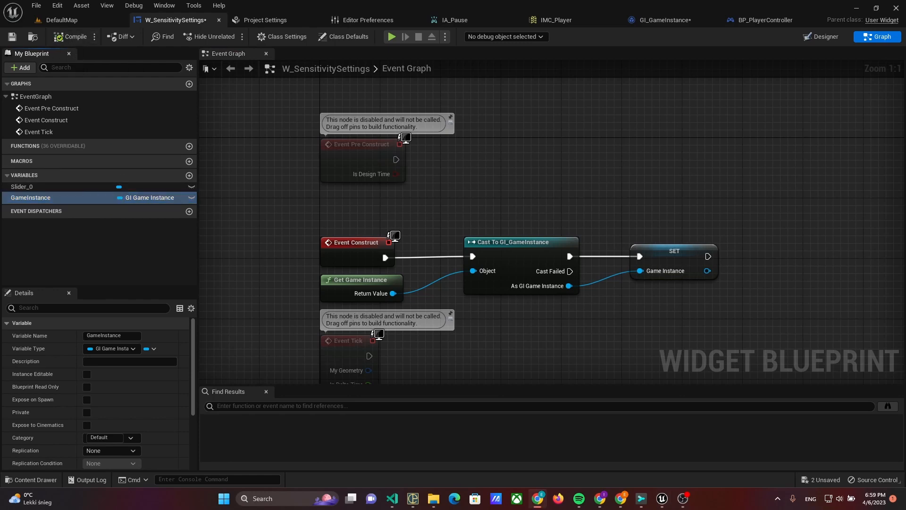
mouse_move(630, 198)
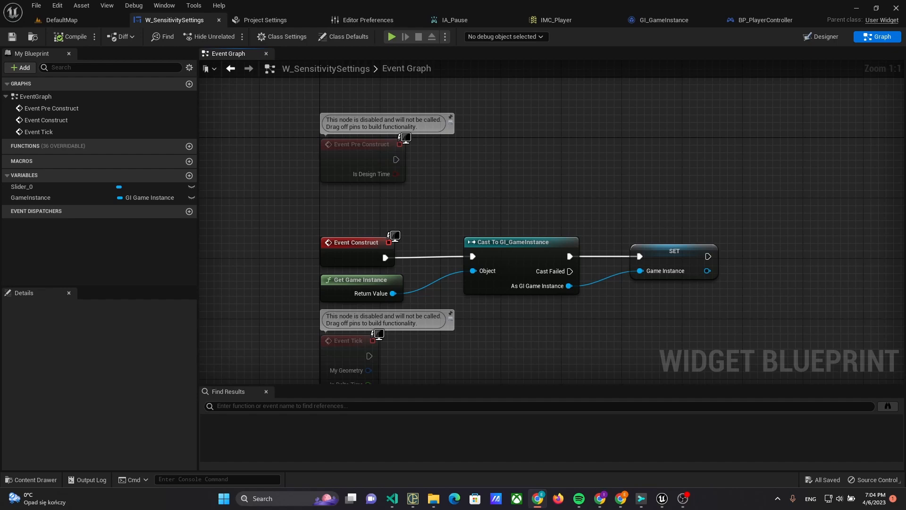
mouse_move(704, 48)
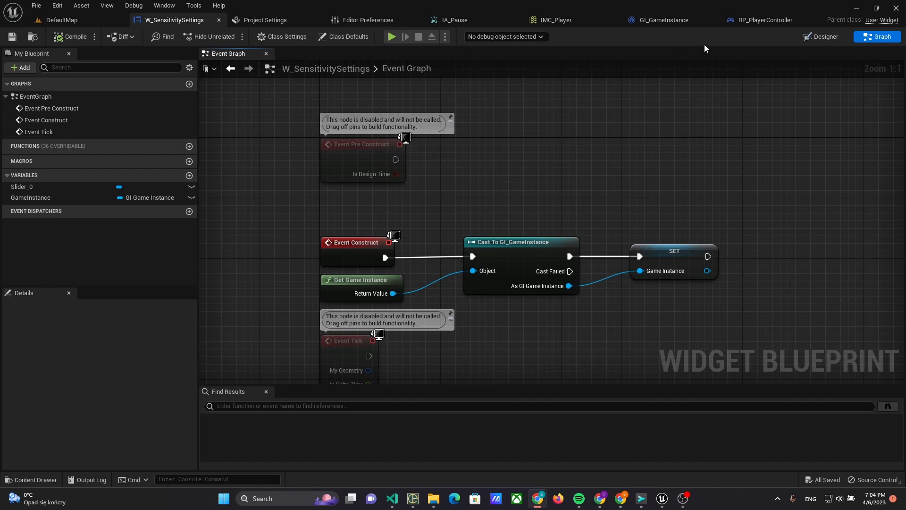
- In Designer bind Slider_0's Value to GameInstance > CameraSensitivityScale
click(823, 37)
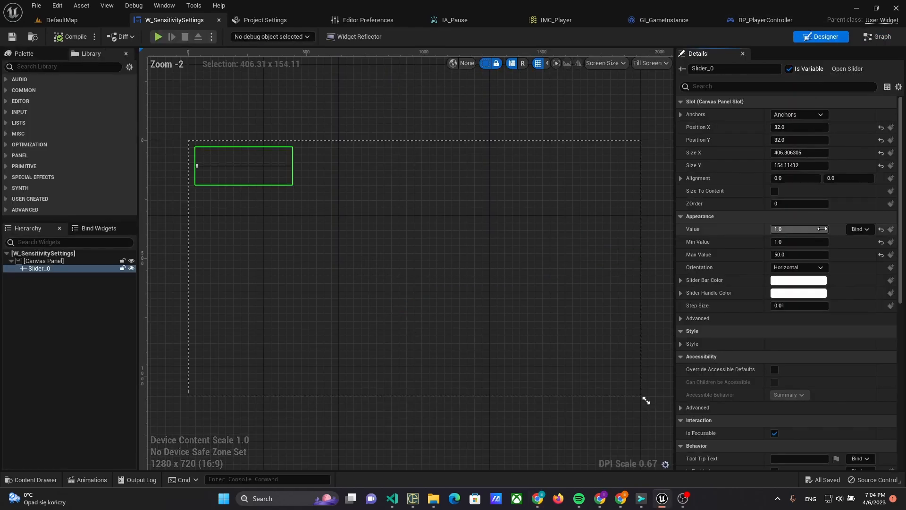
click(858, 229)
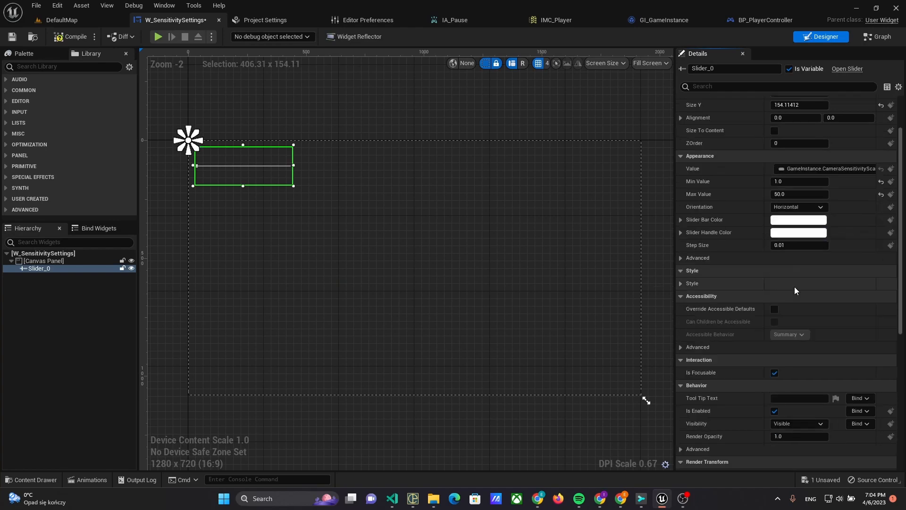
scroll(down, 3)
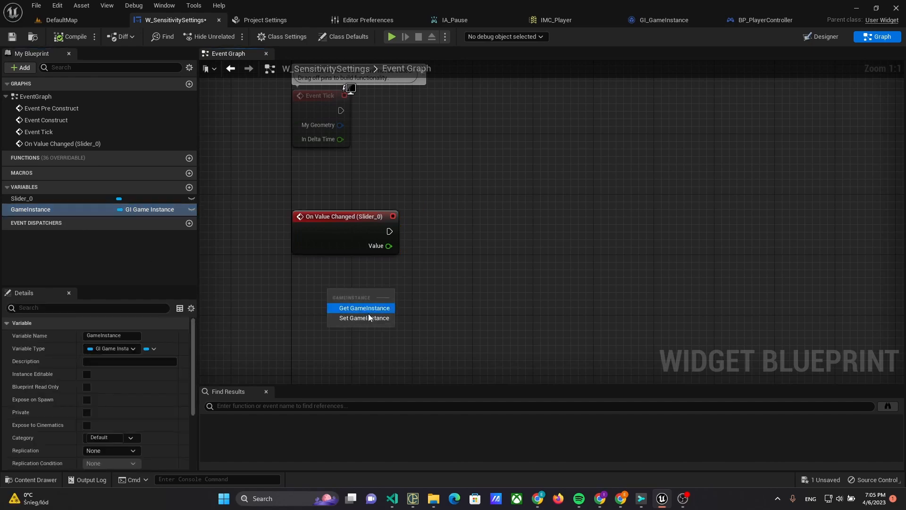
- On Value Changed (Slider_0), set GameInstance's Camera Sensitivity Scale from Value, and save the widget
click(363, 308)
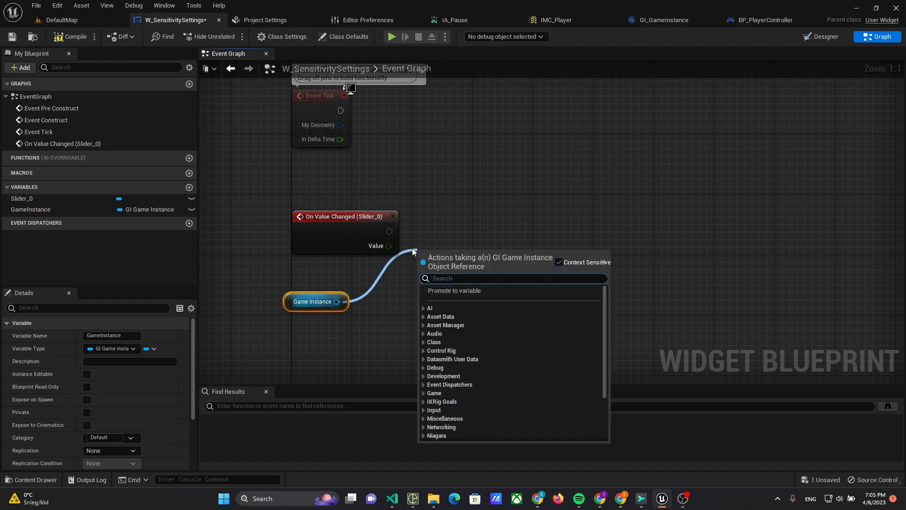
text(Came)
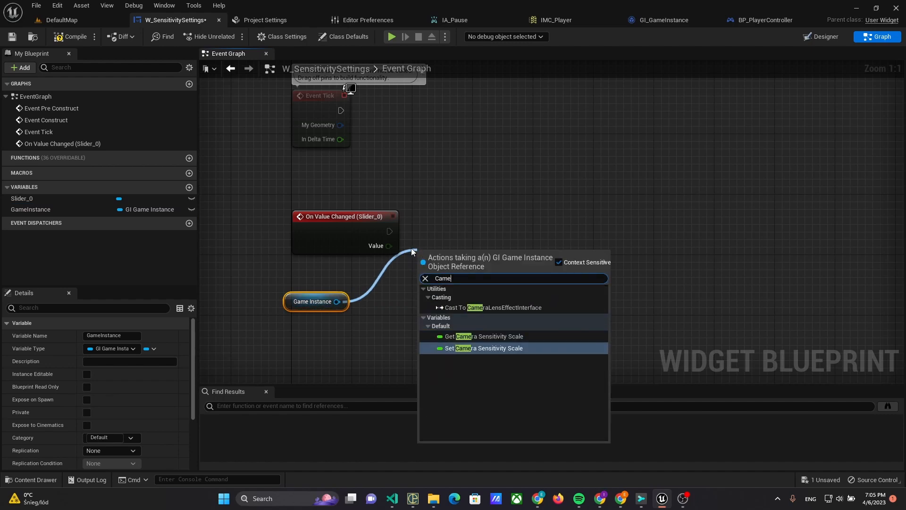
click(484, 348)
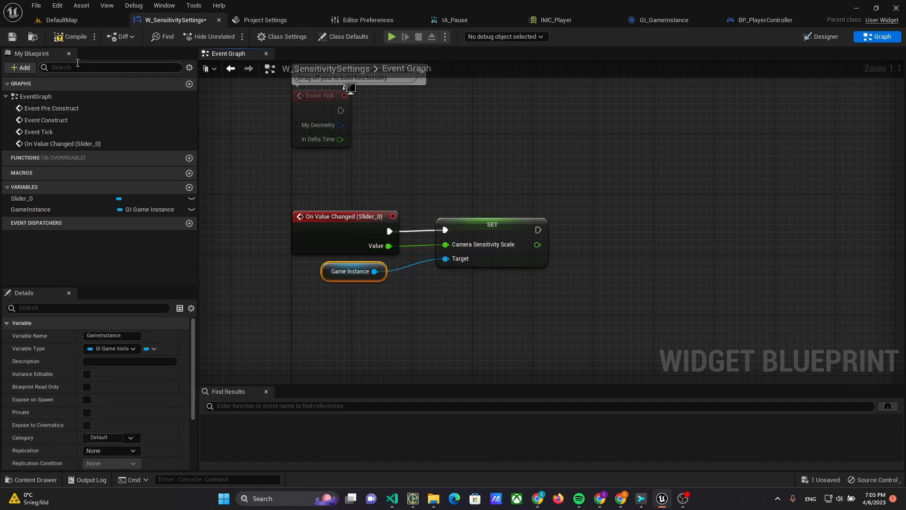
click(11, 37)
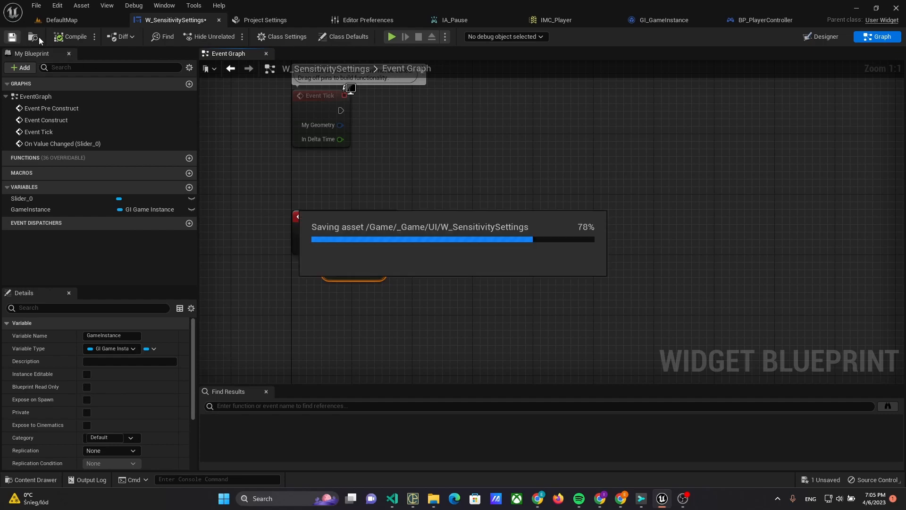
- In BP_PlayerController cast Get Game Instance to GI_GameInstance and promote it to a variable
click(758, 19)
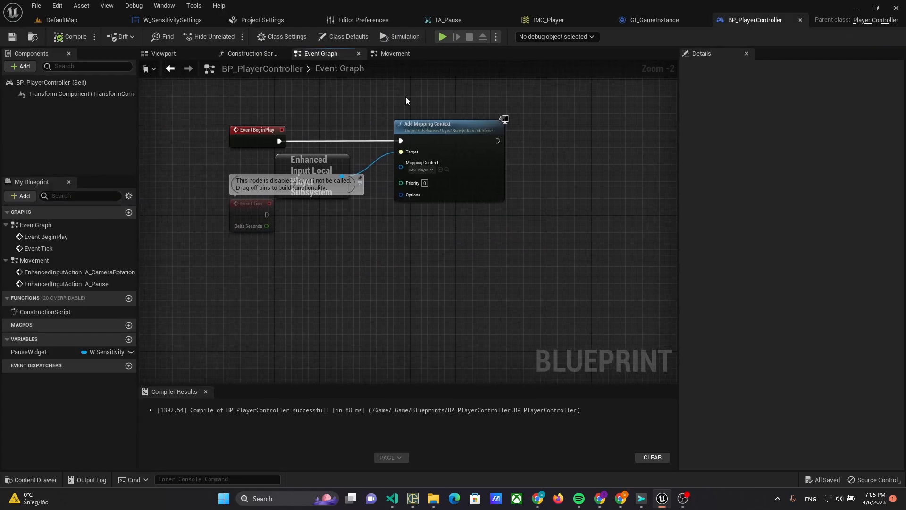
mouse_move(491, 190)
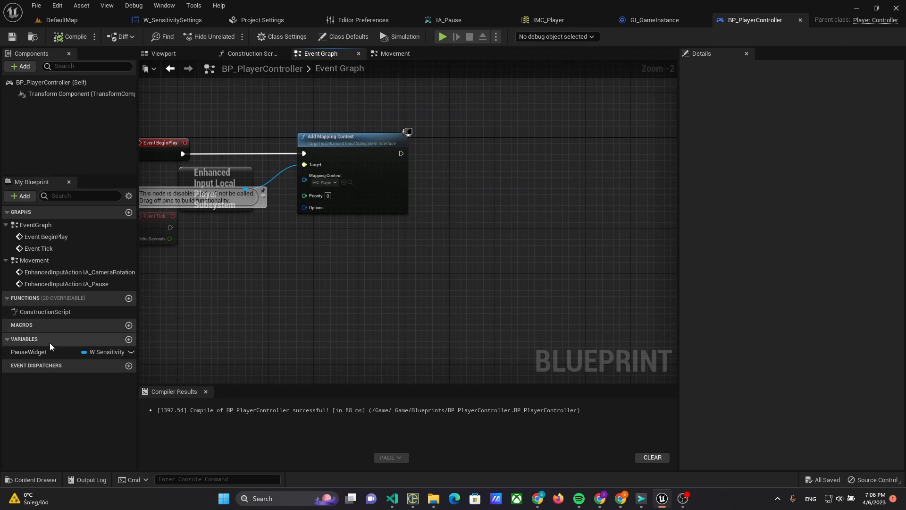
mouse_move(440, 198)
text(GetGame)
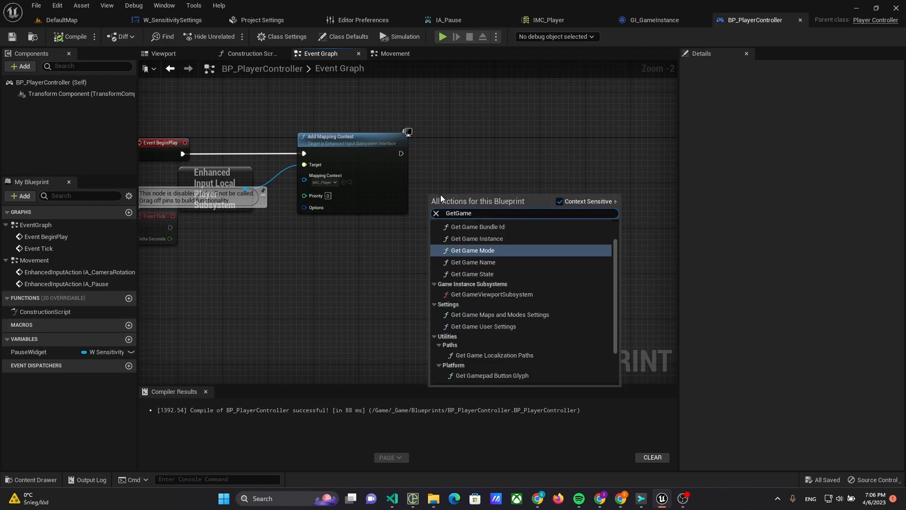
click(475, 238)
text(CAst TO Gi)
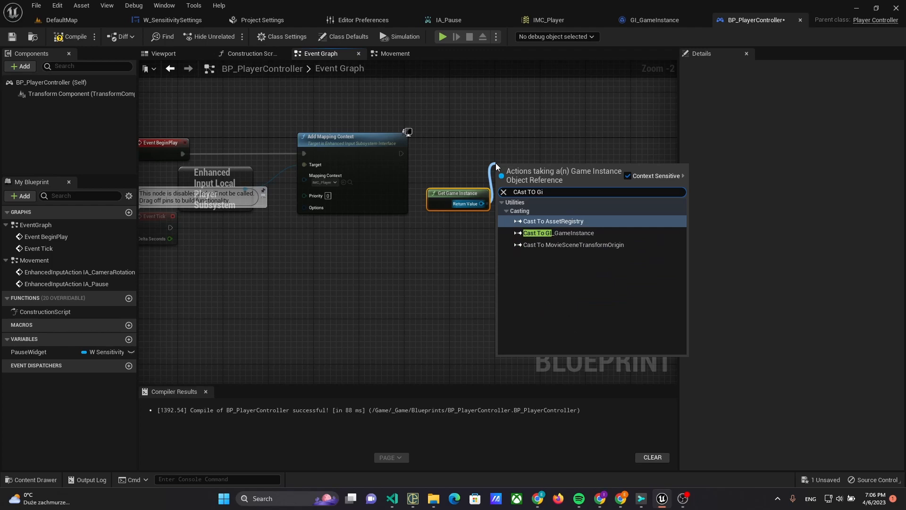
click(558, 232)
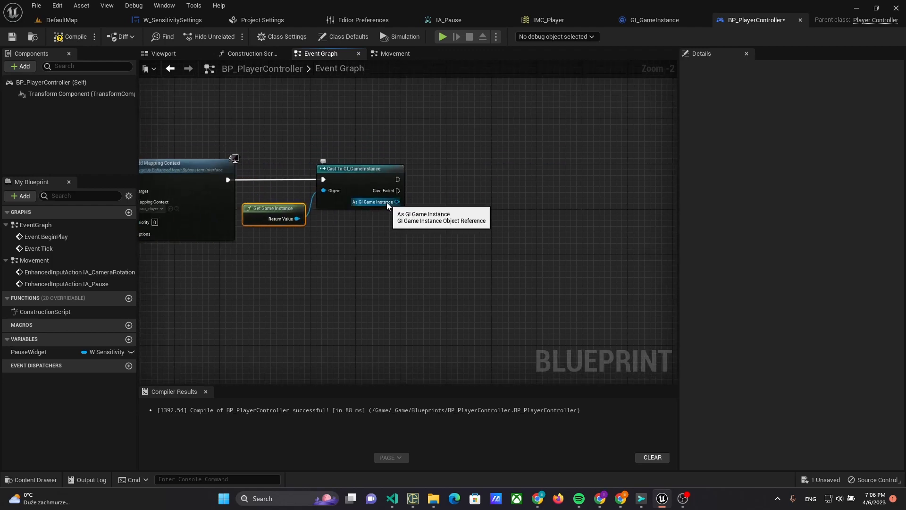
mouse_move(403, 180)
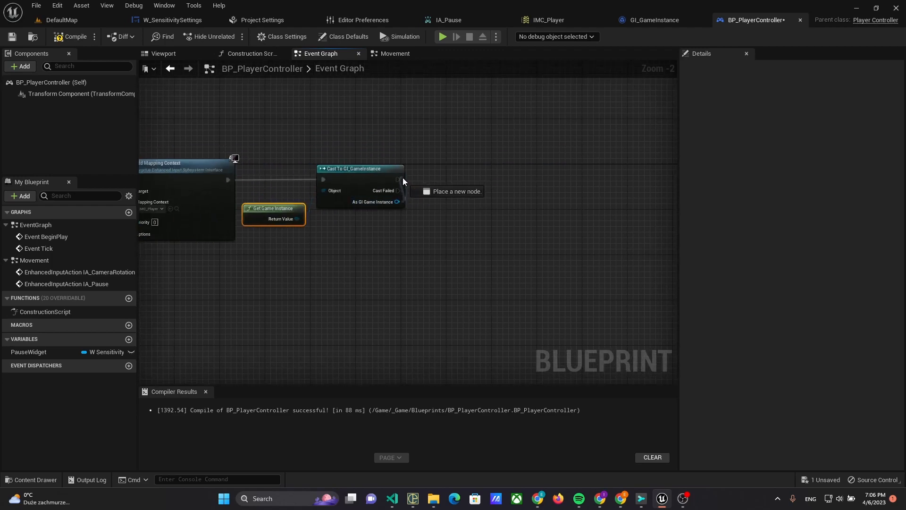
click(451, 191)
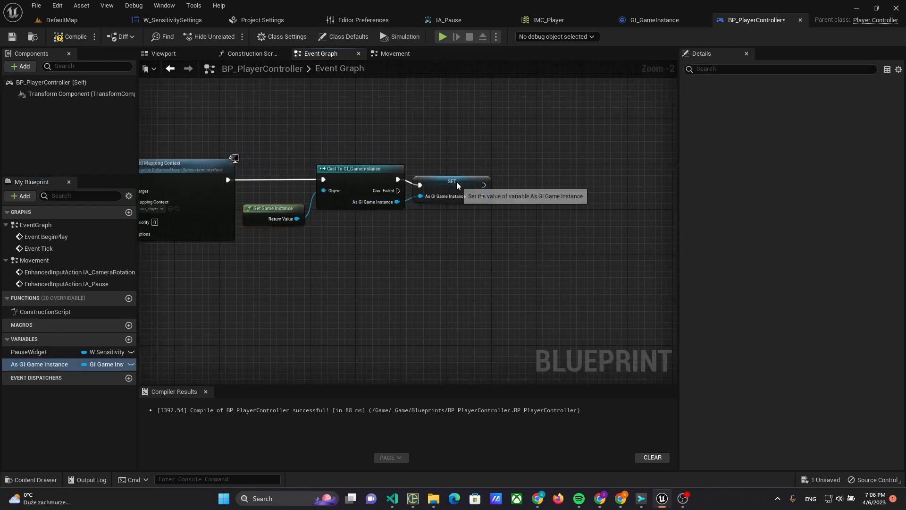
- Rename the variable to Game Instance, then compile and save the blueprint
click(468, 176)
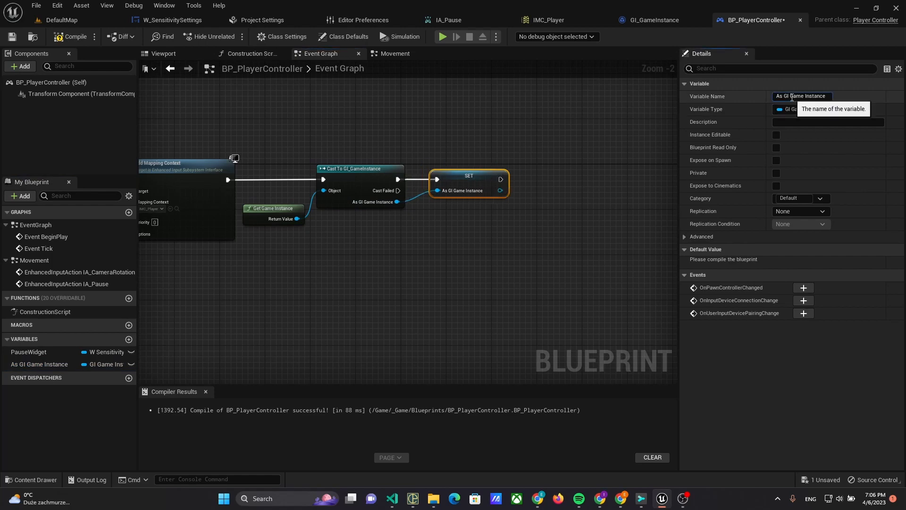
text(Game Instance)
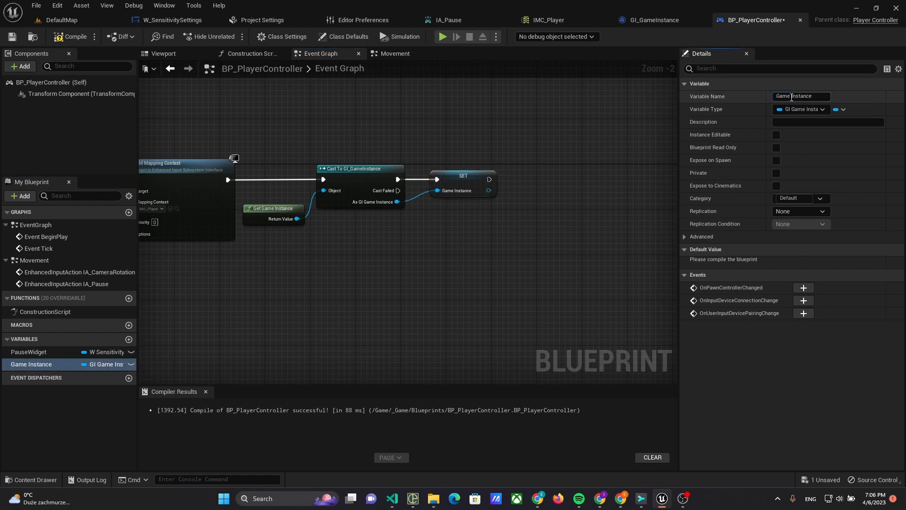
click(73, 37)
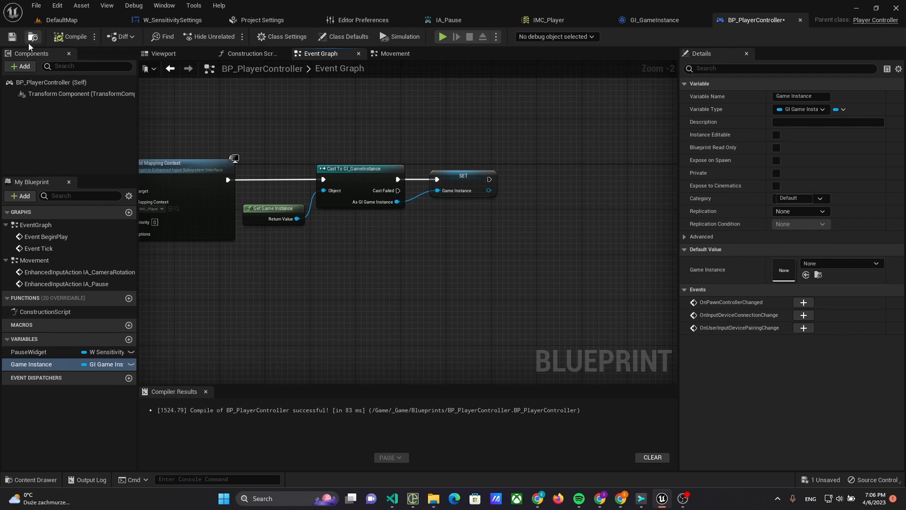
click(33, 37)
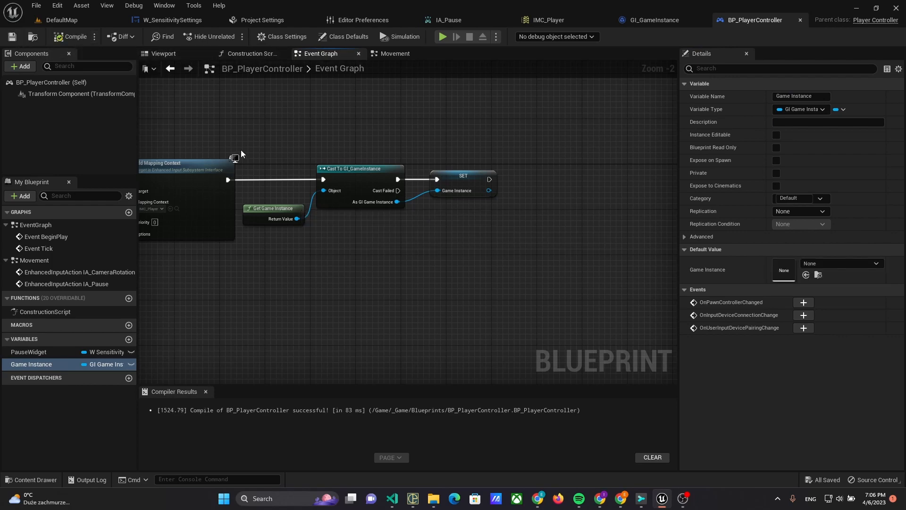
mouse_move(66, 284)
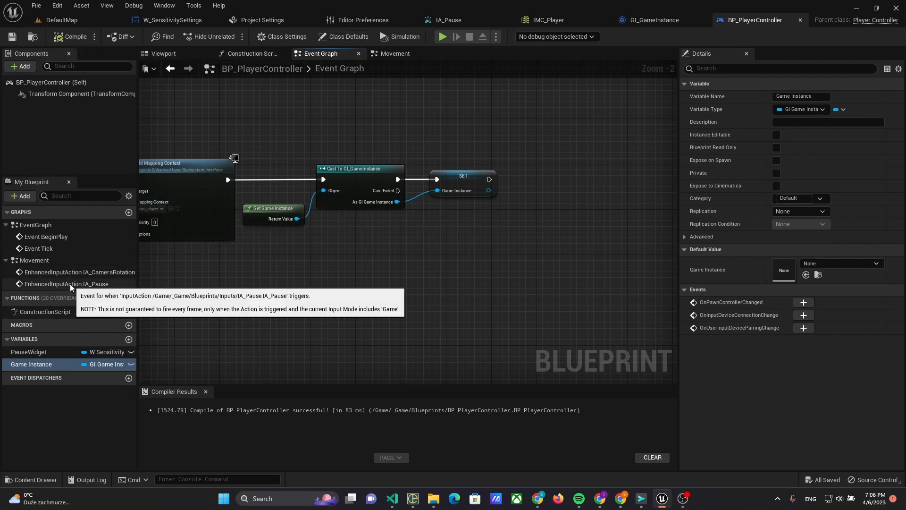
- Scale Action Value X/Y by Camera Sensitivity Scale with Multiply nodes before Add Yaw/Pitch Input
click(397, 53)
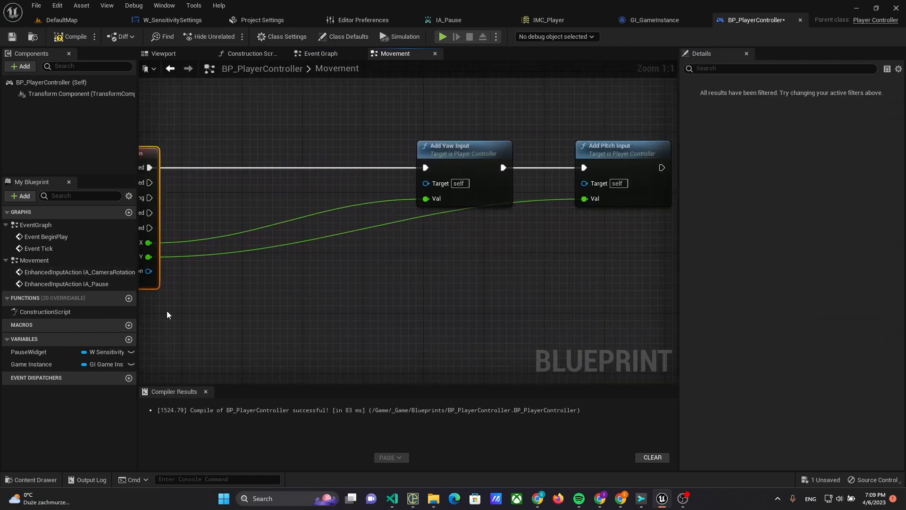
click(31, 365)
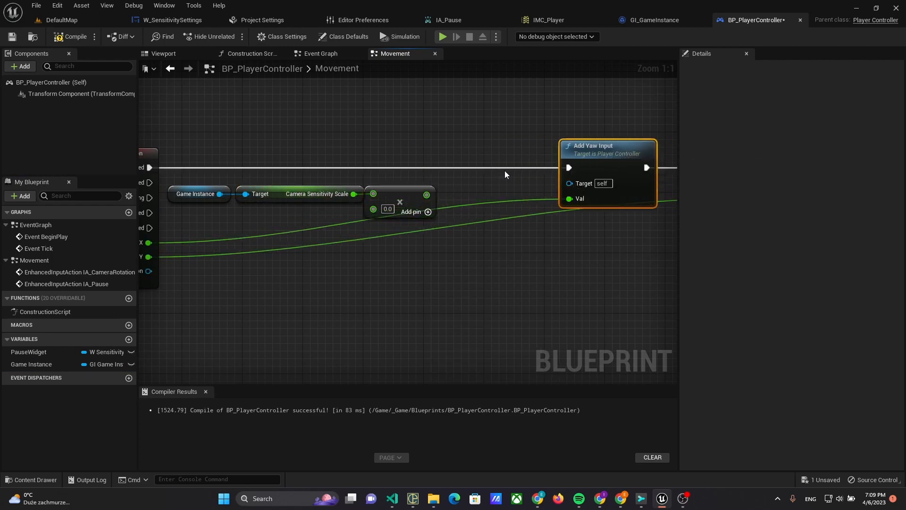
click(236, 235)
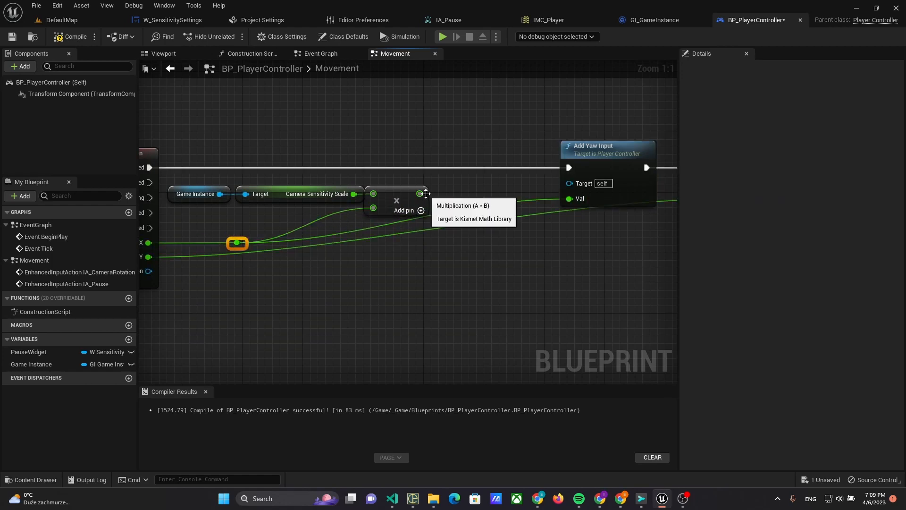
mouse_move(457, 202)
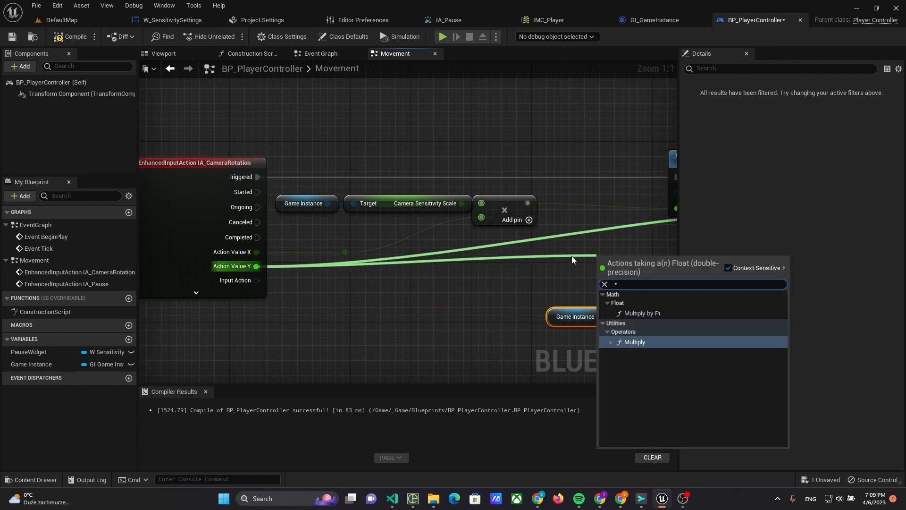
click(634, 341)
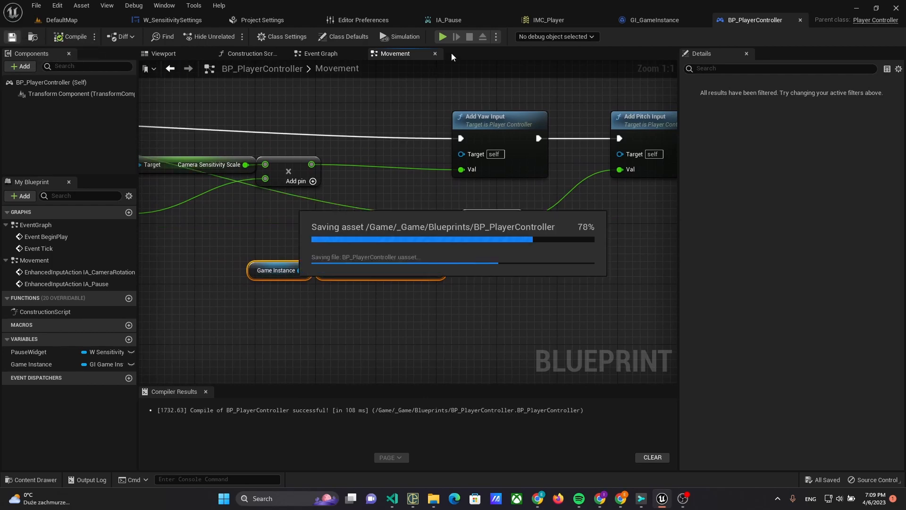
- Save BP_PlayerController and run the game preview to test the camera
click(441, 37)
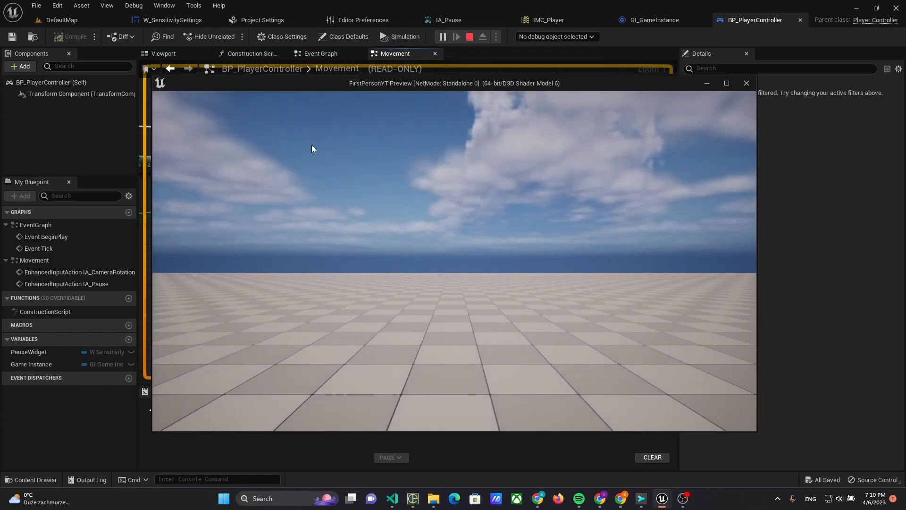